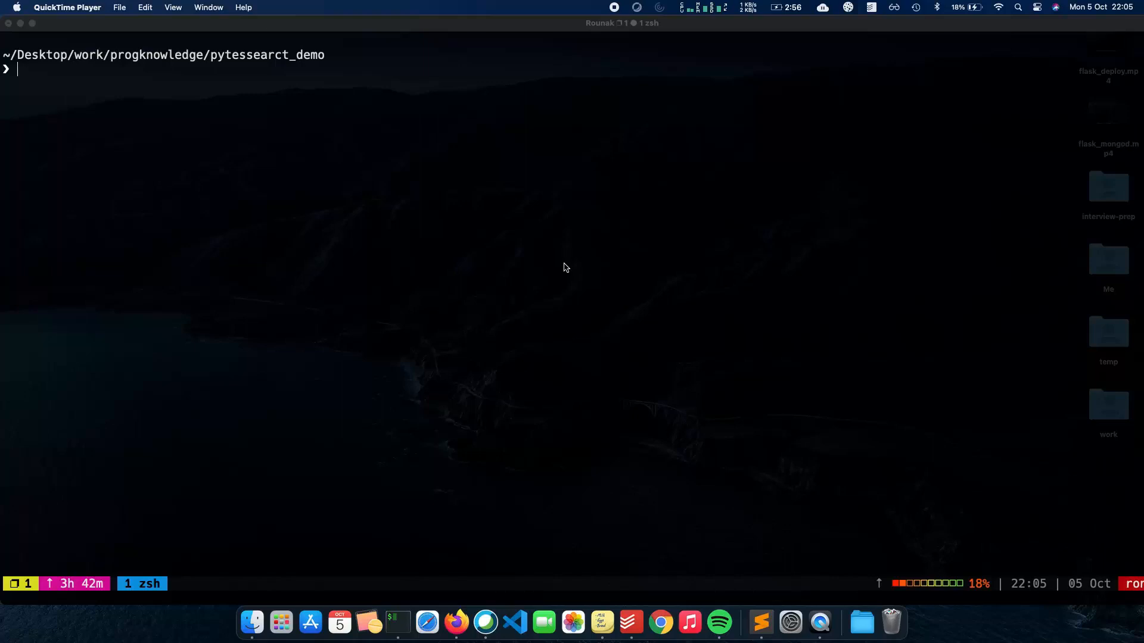
{"action": "mouse_move", "coordinate": [542, 268]}
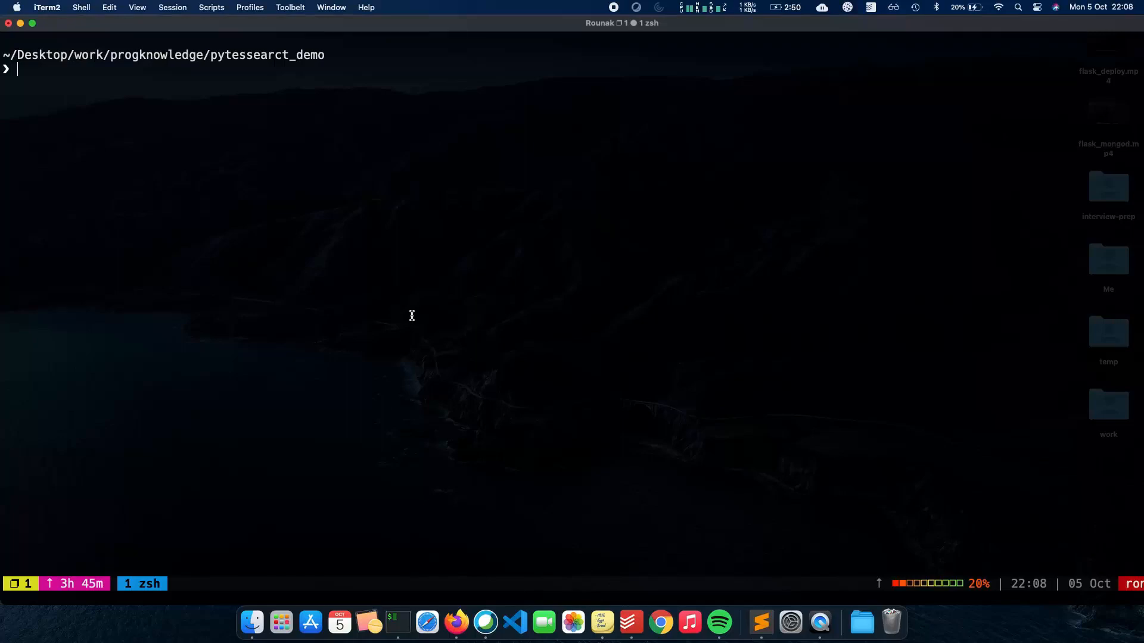
{"action": "mouse_move", "coordinate": [411, 315]}
{"action": "type", "text": "pip install pytesseract"}
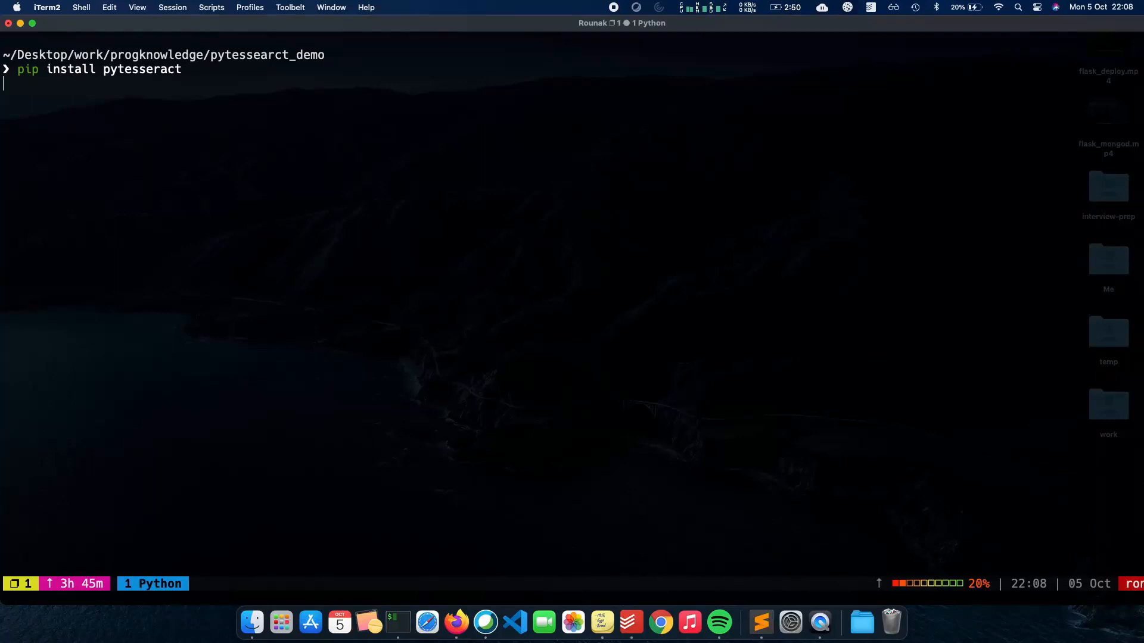
Step: Install pytesseract and opencv-python with pip, then launch VS Code on the project folder via 'code .'
{"action": "key", "text": "Return"}
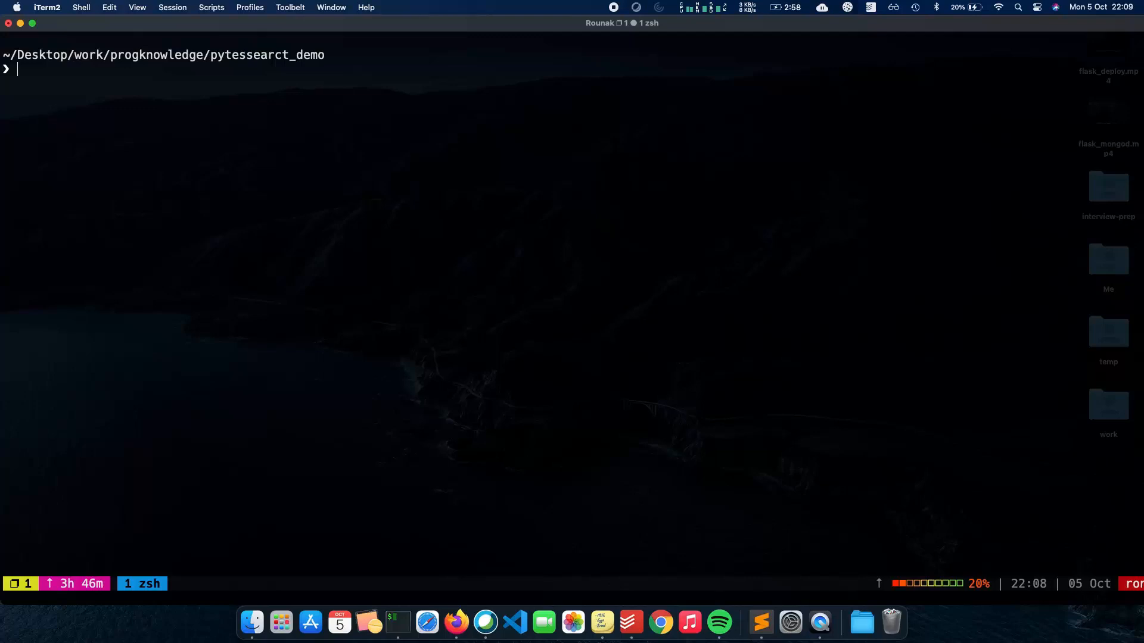
{"action": "type", "text": "pi ins"}
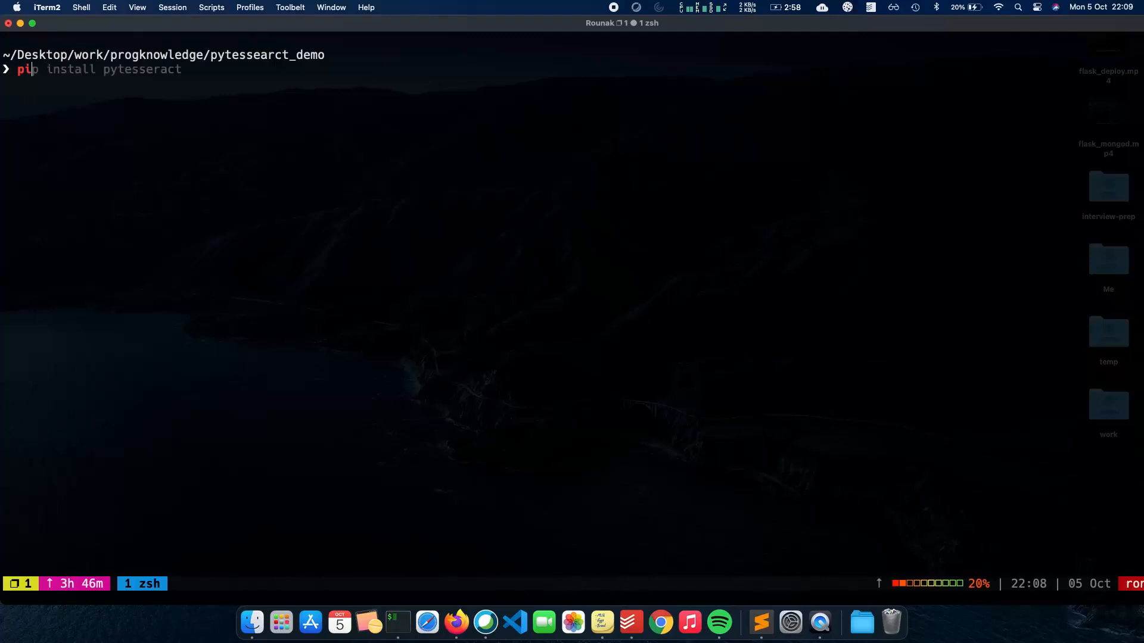
{"action": "type", "text": "opencv-python"}
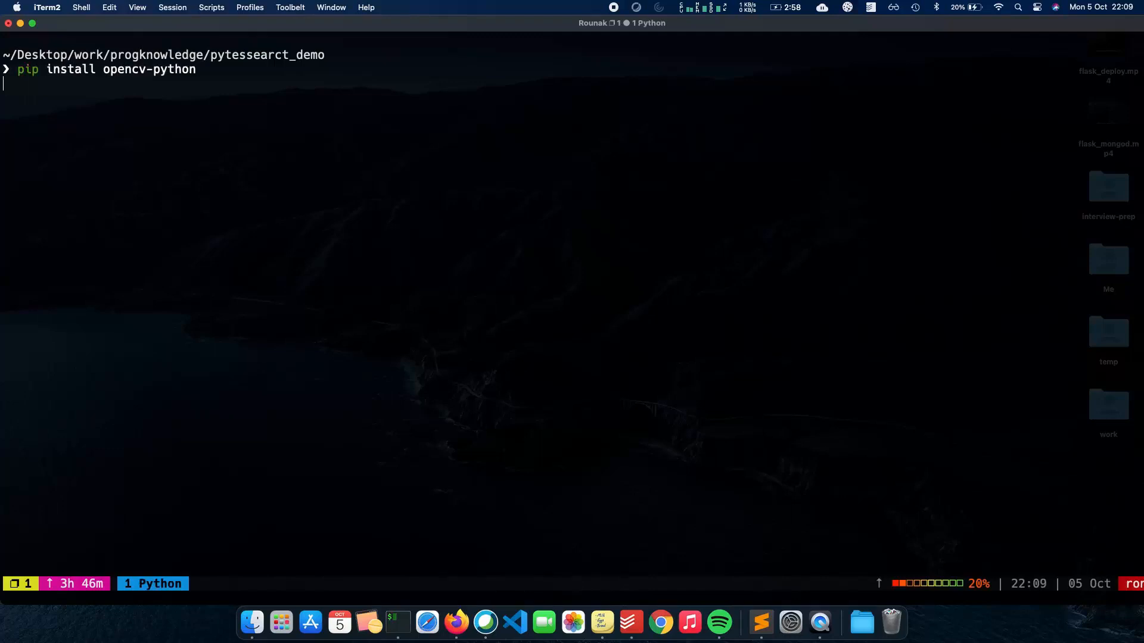
{"action": "key", "text": "Return"}
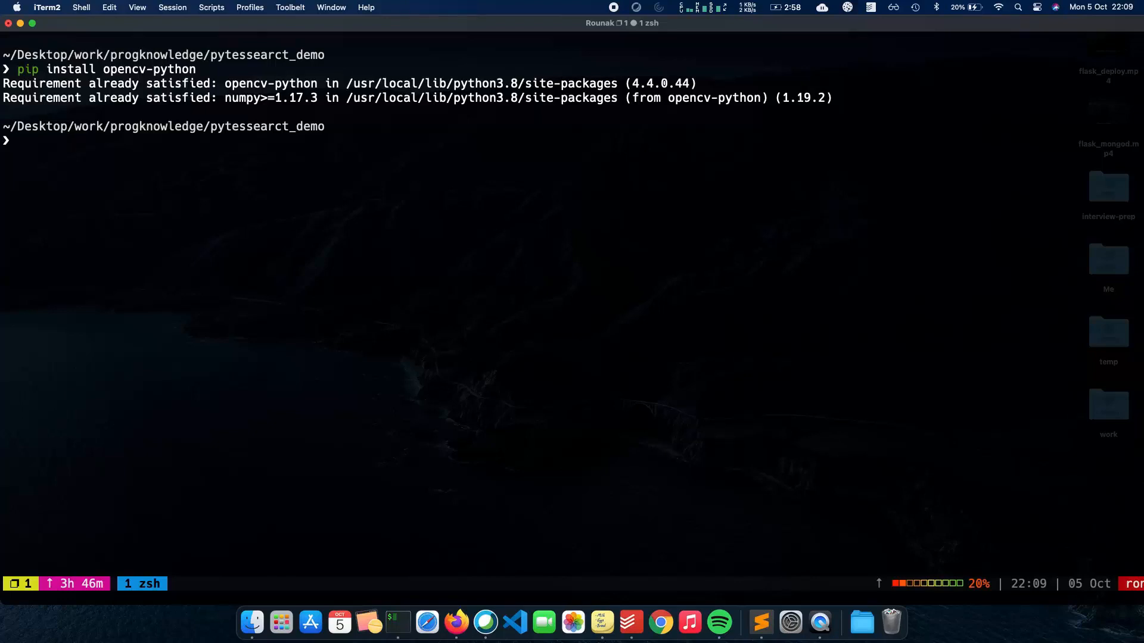
{"action": "type", "text": "code ."}
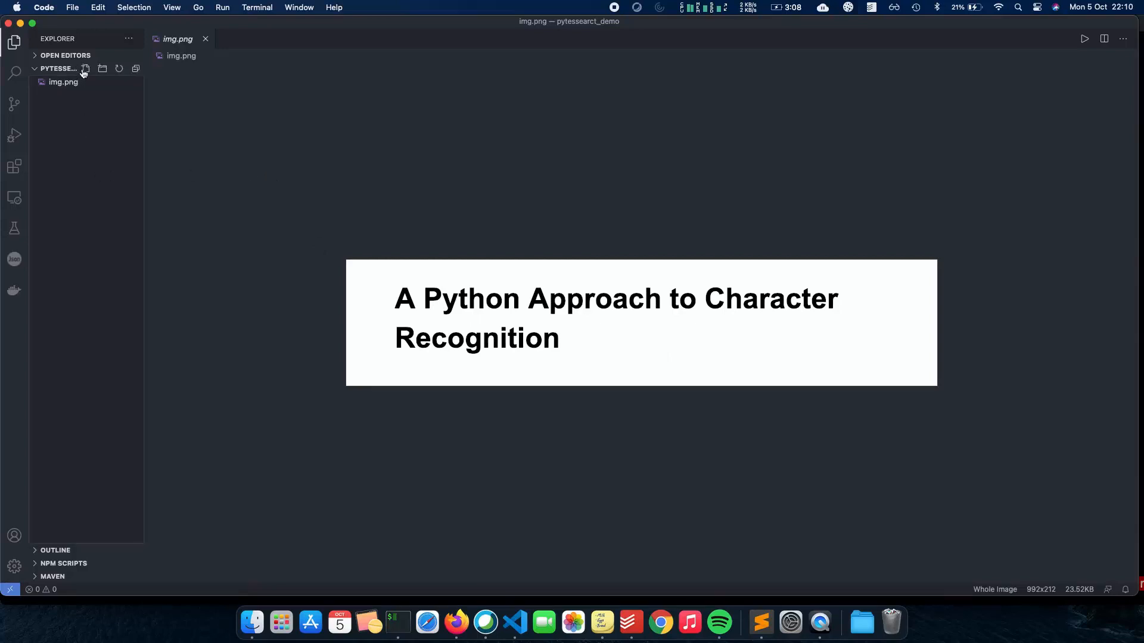
Step: Create a new ocr.py file importing cv2, numpy as np and pytesseract
{"action": "left_click", "coordinate": [85, 69]}
{"action": "type", "text": "ocr.py"}
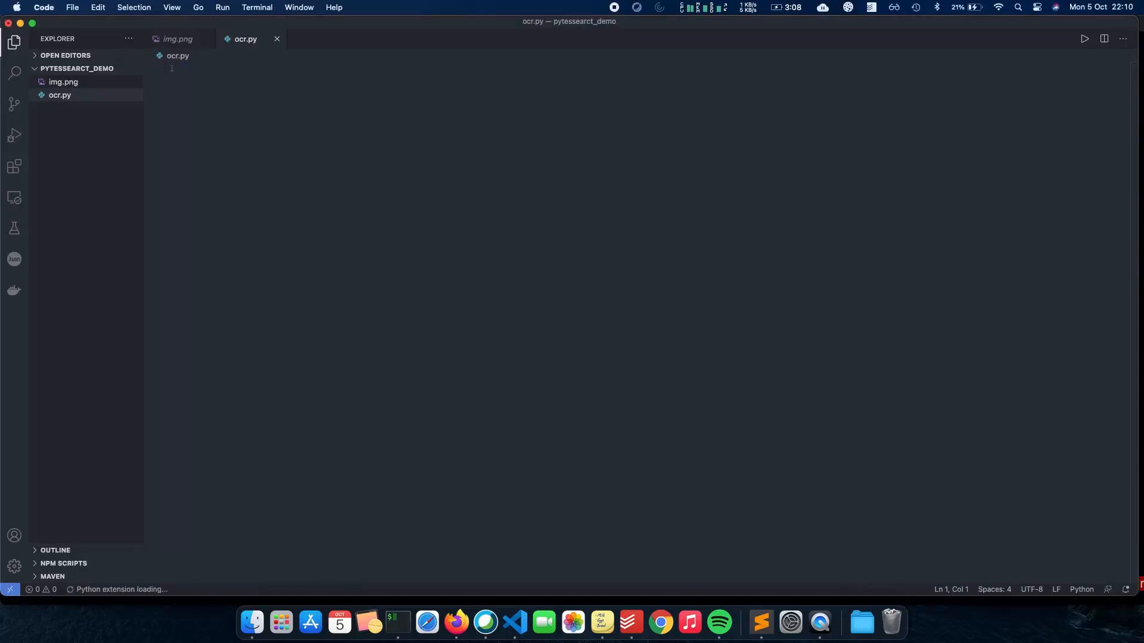
{"action": "type", "text": "import cv2"}
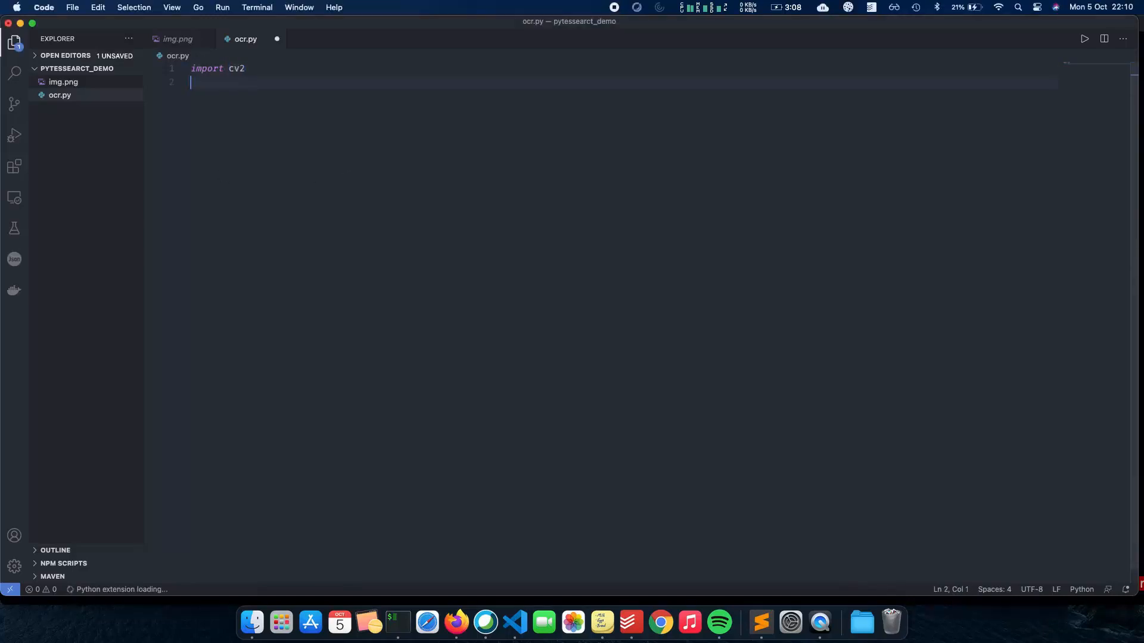
{"action": "type", "text": "import"}
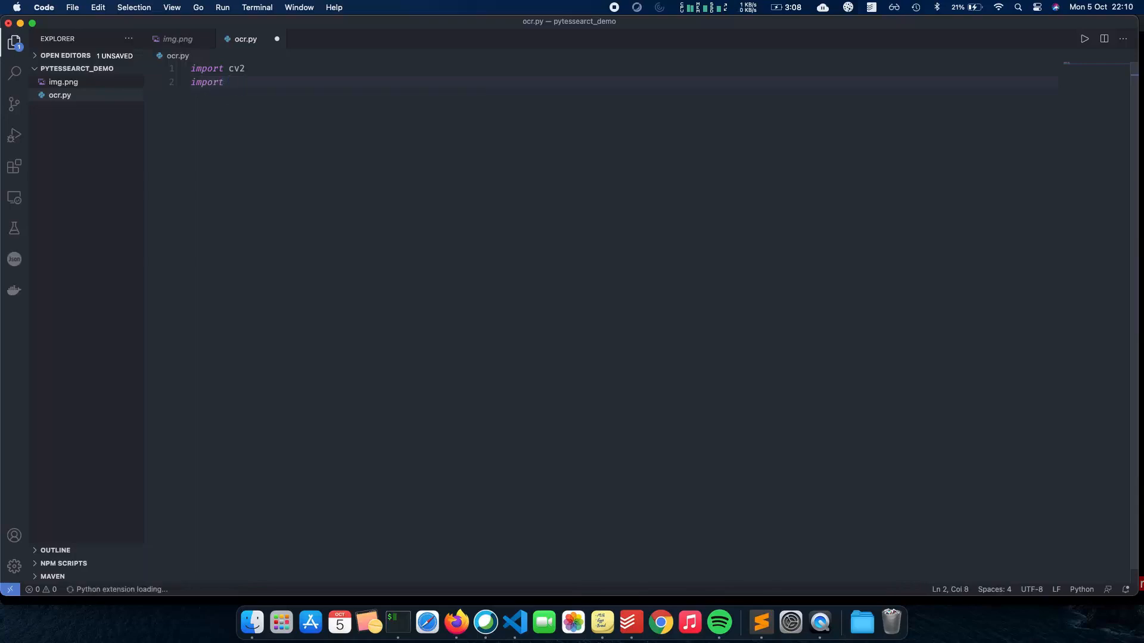
{"action": "type", "text": "numpy as np"}
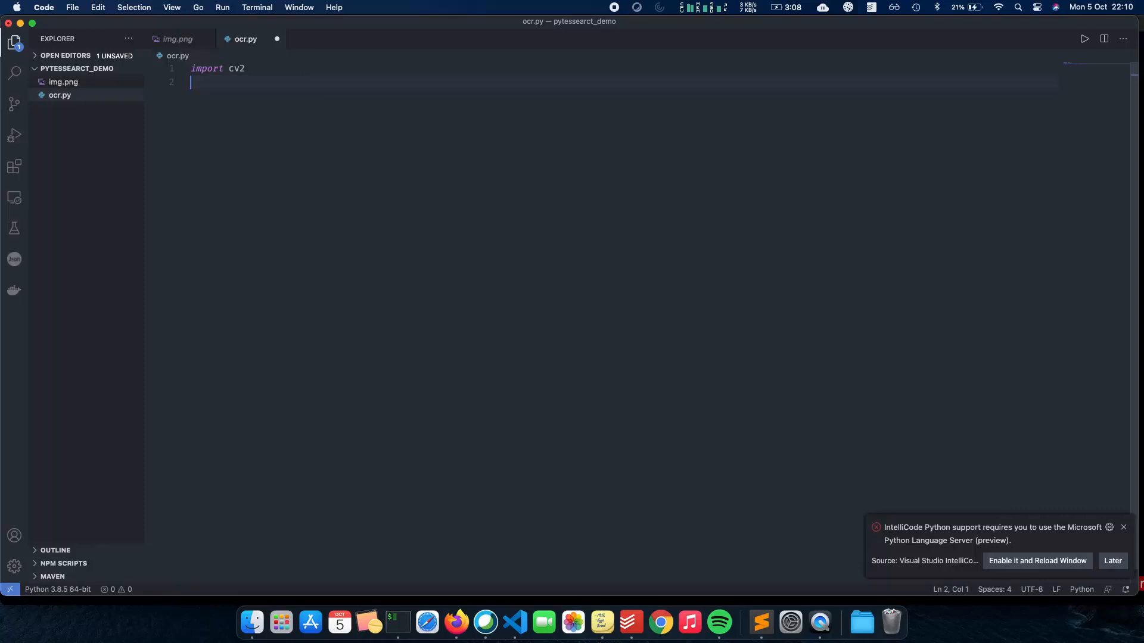
{"action": "type", "text": "import pytesseract"}
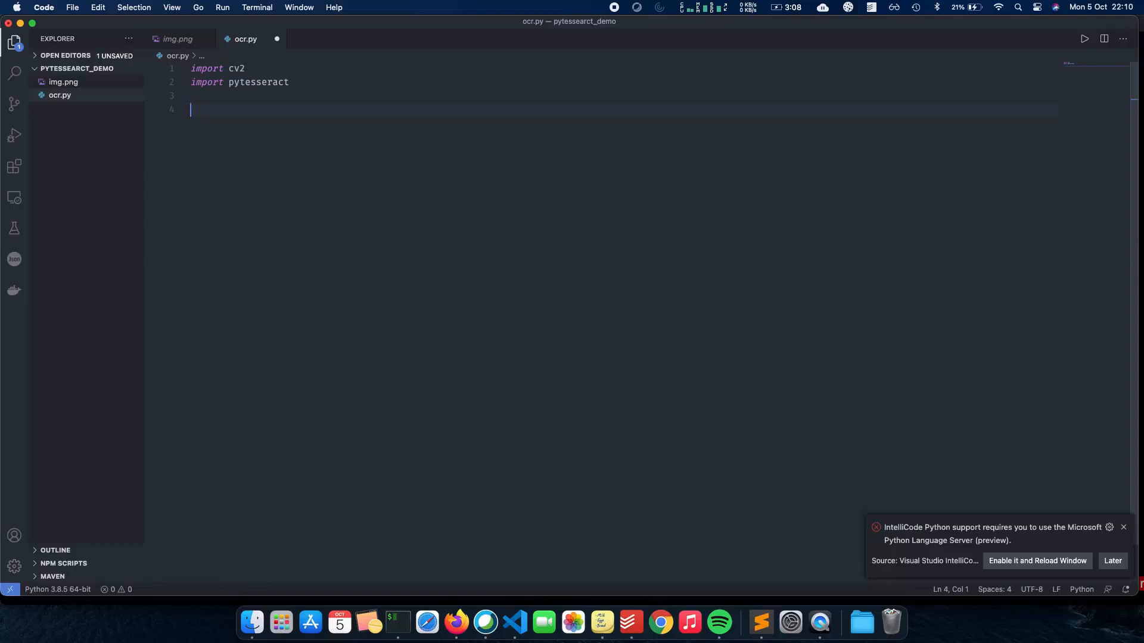
Step: Load the image with img = cv2.imread('img.png')
{"action": "type", "text": "img ="}
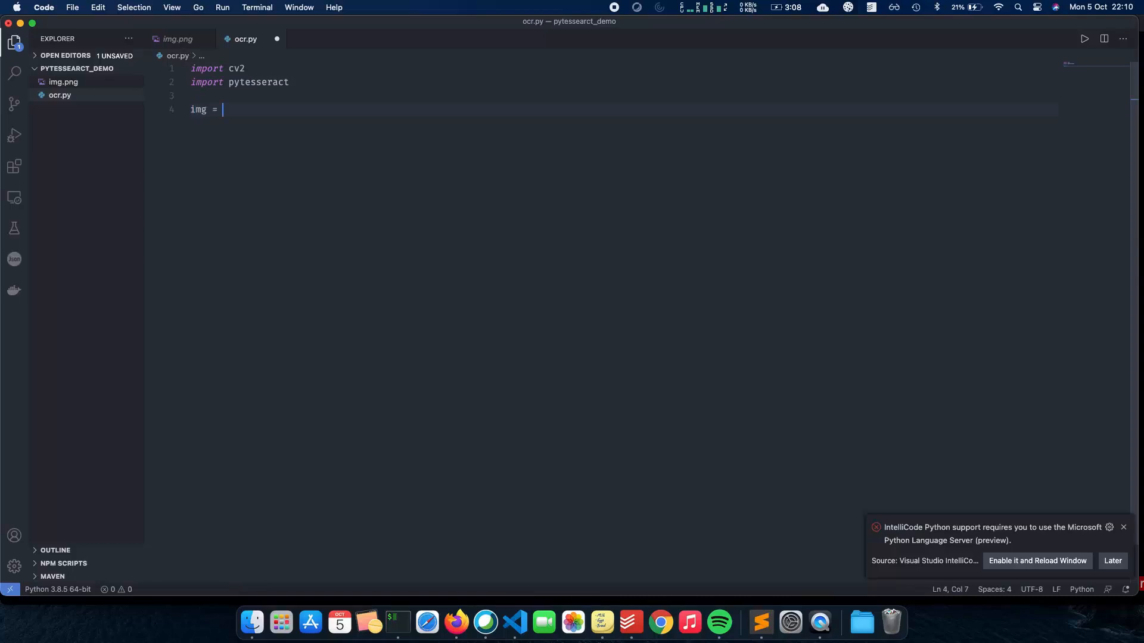
{"action": "type", "text": "cv2."}
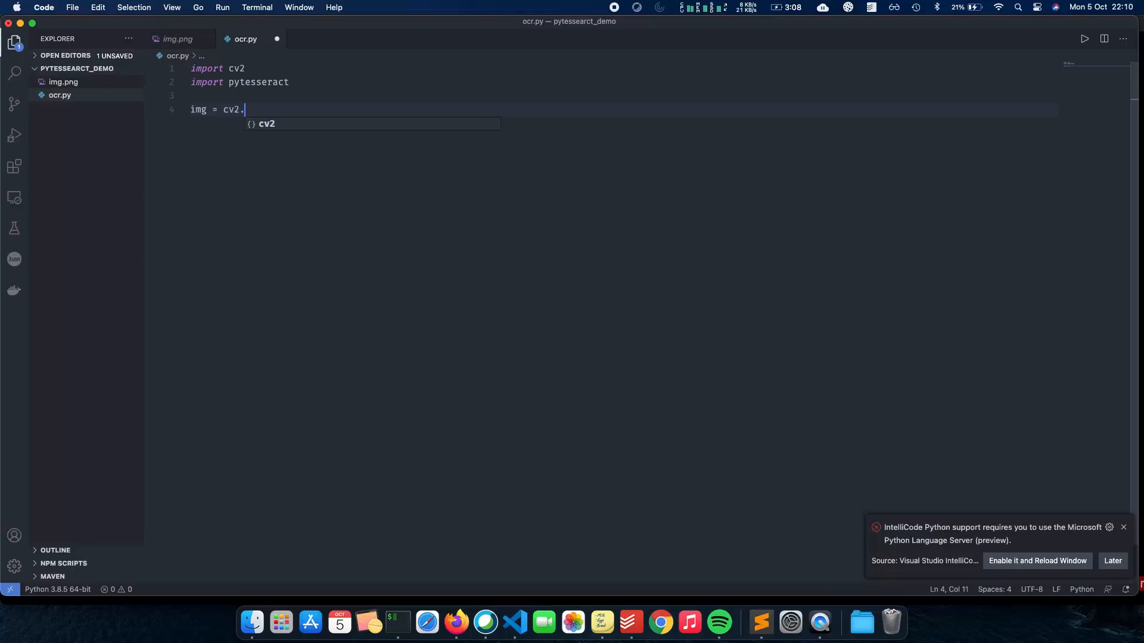
{"action": "type", "text": "imread"}
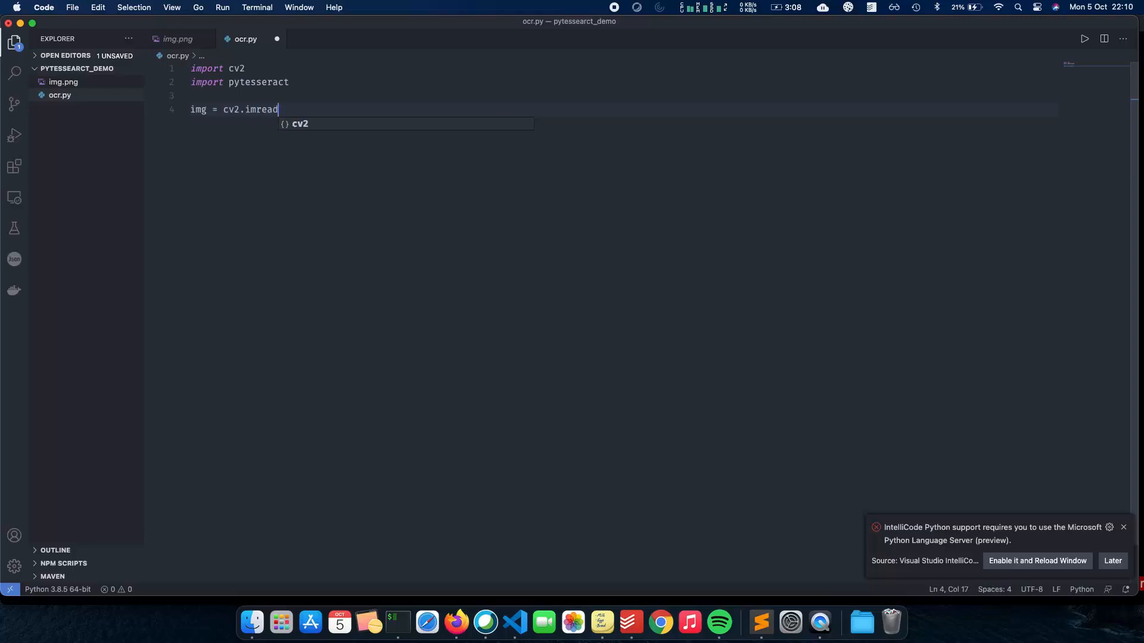
{"action": "type", "text": "('img')"}
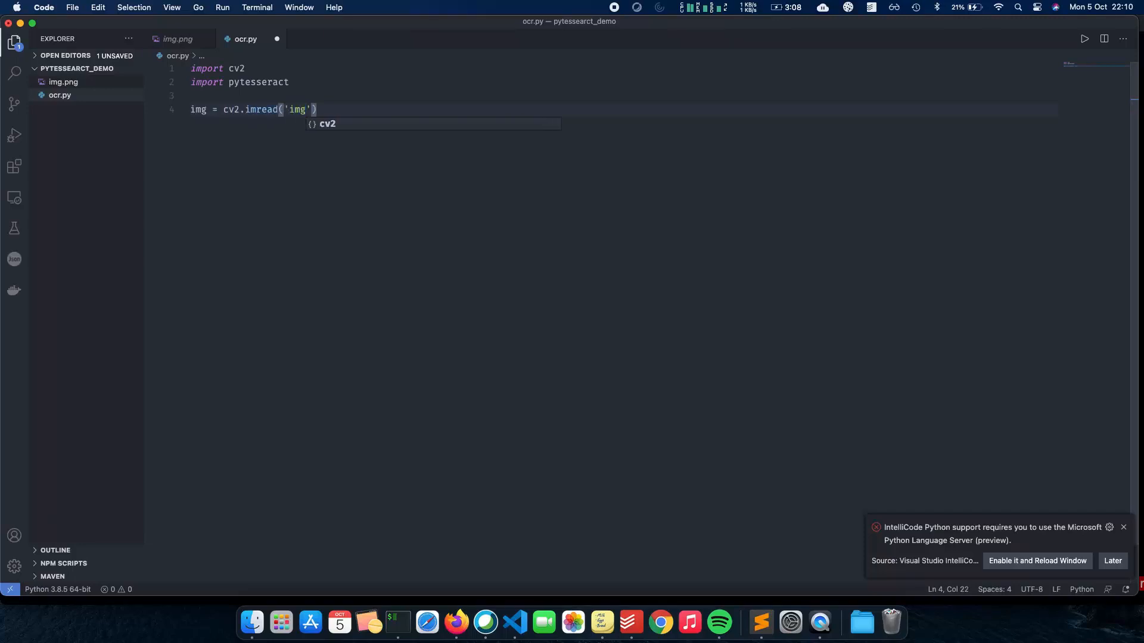
{"action": "type", "text": ".pn"}
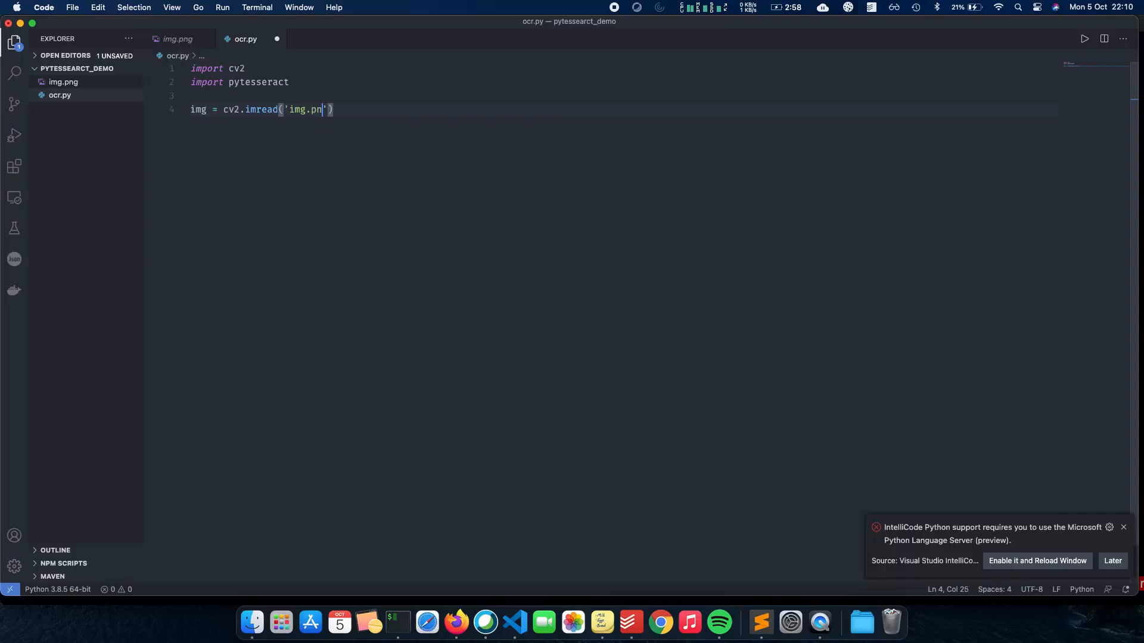
{"action": "type", "text": "g"}
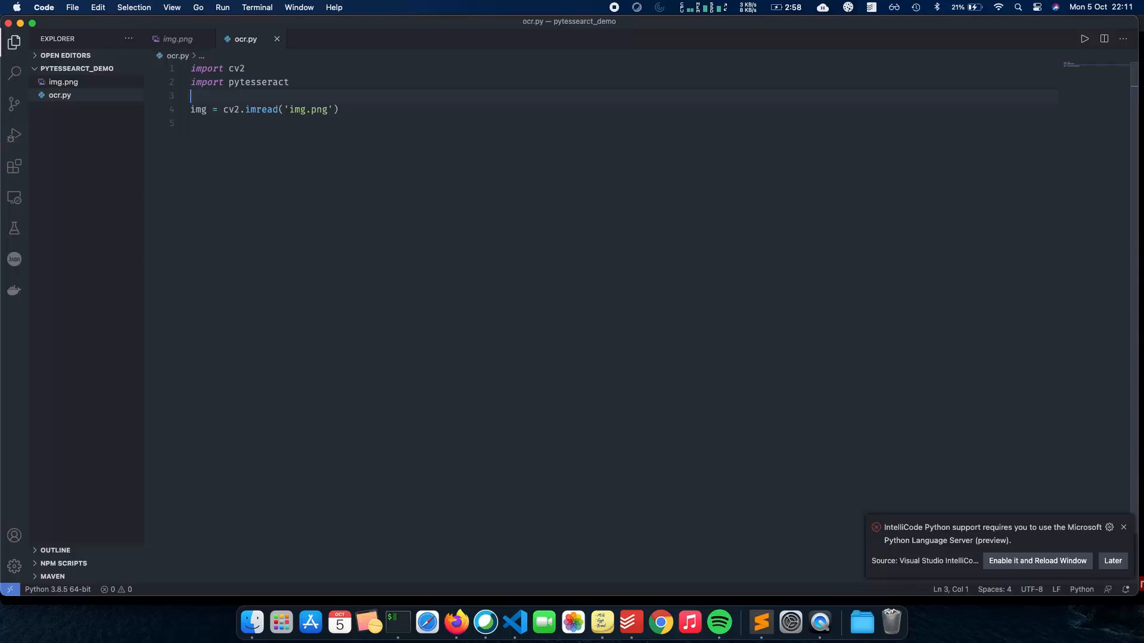
{"action": "key", "text": "enter"}
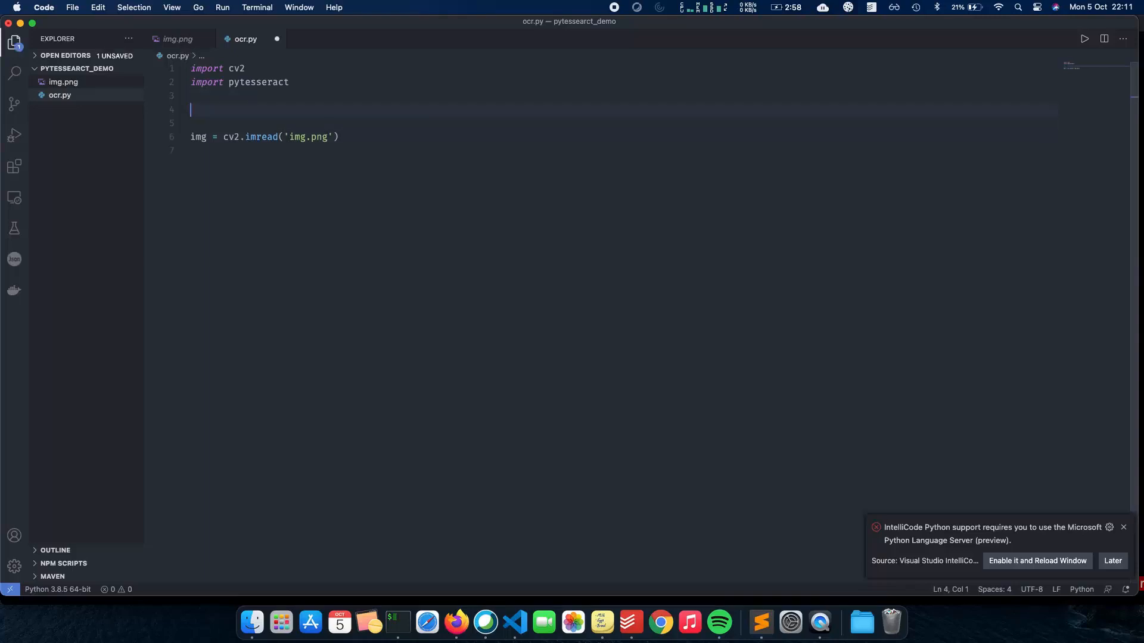
Step: Define ocr_core(img) returning text from pytesseract.image_to_string(img)
{"action": "type", "text": "def"}
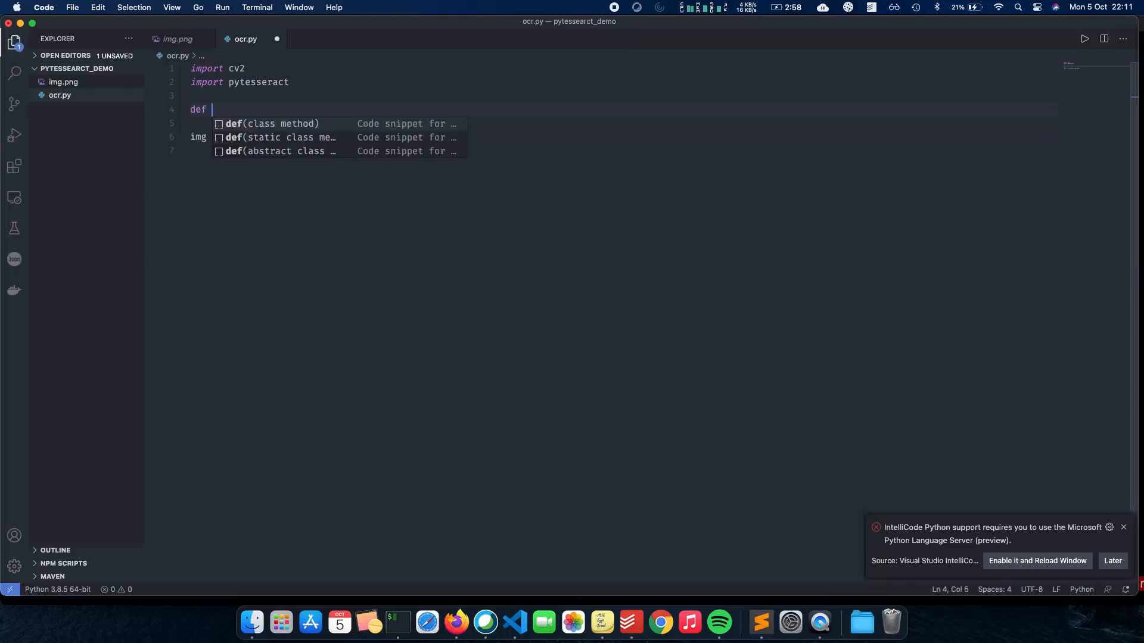
{"action": "type", "text": "ocr_core()"}
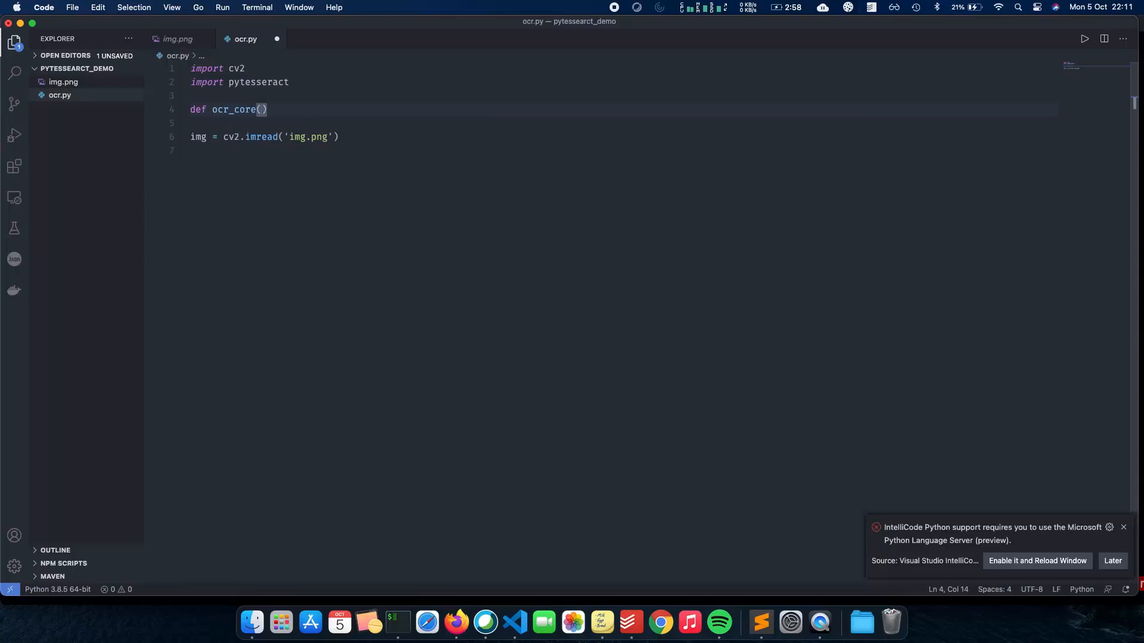
{"action": "type", "text": "img"}
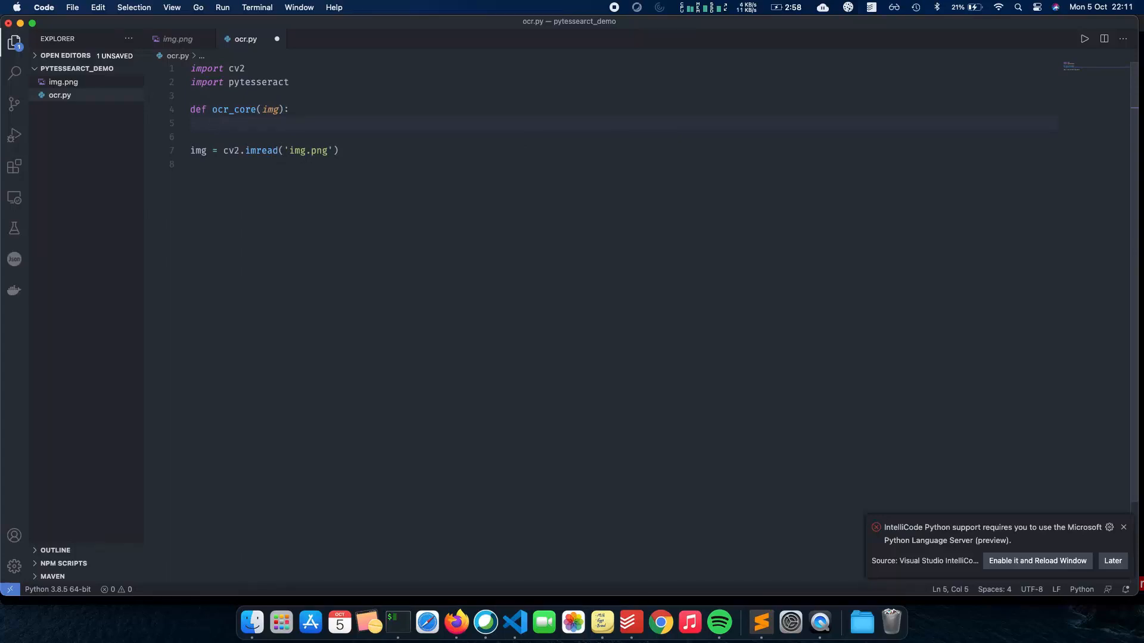
{"action": "type", "text": "t"}
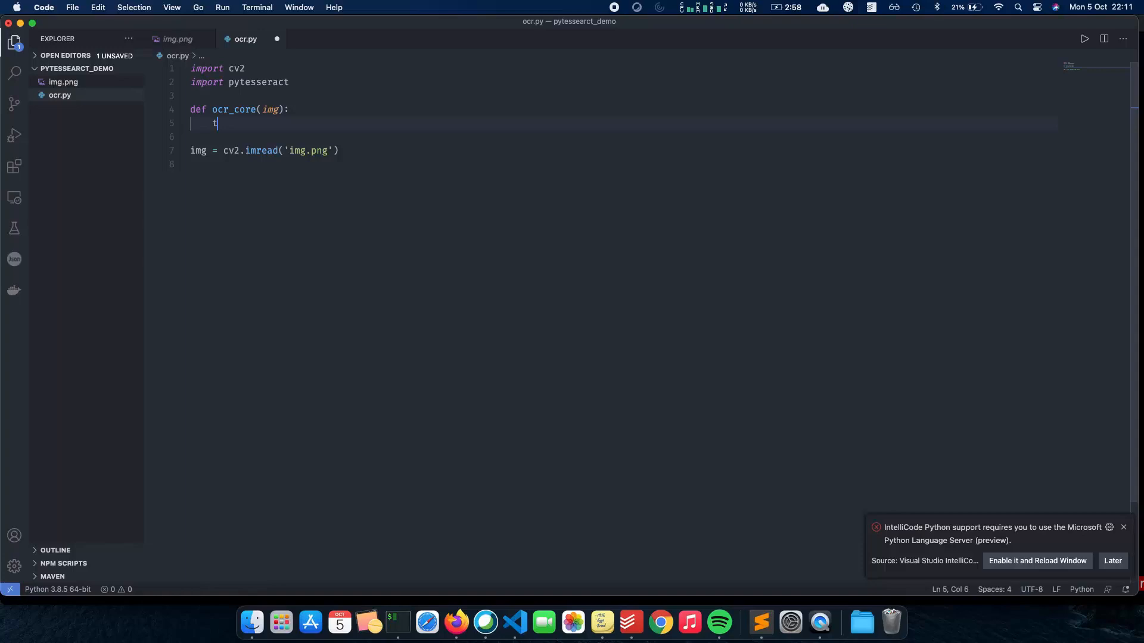
{"action": "type", "text": "ext ="}
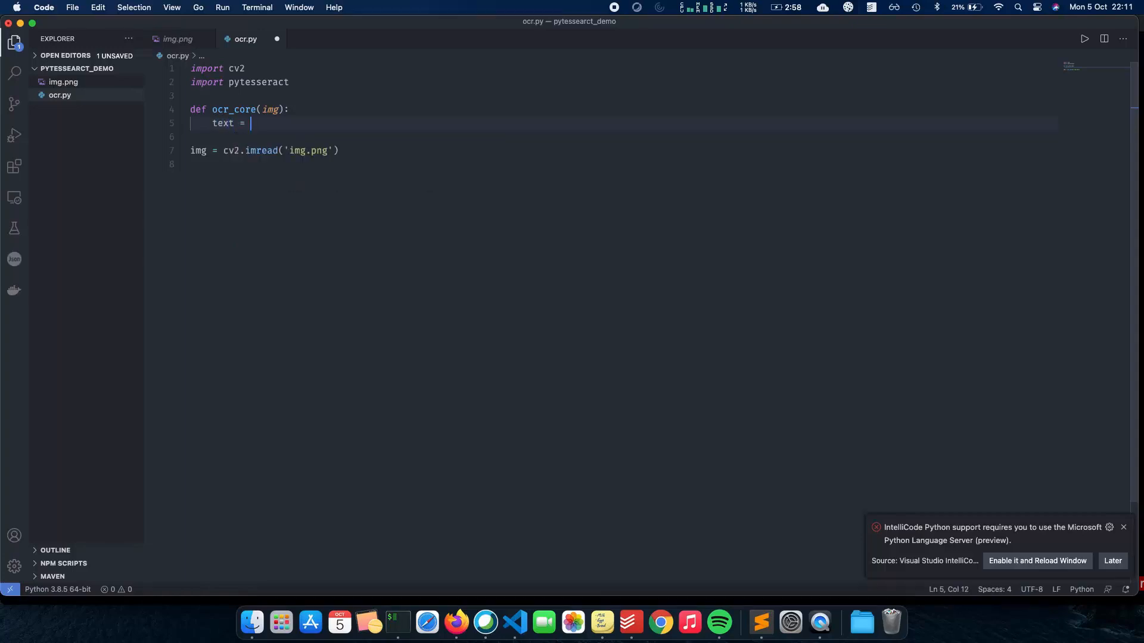
{"action": "type", "text": "pytesseract.image_to_string"}
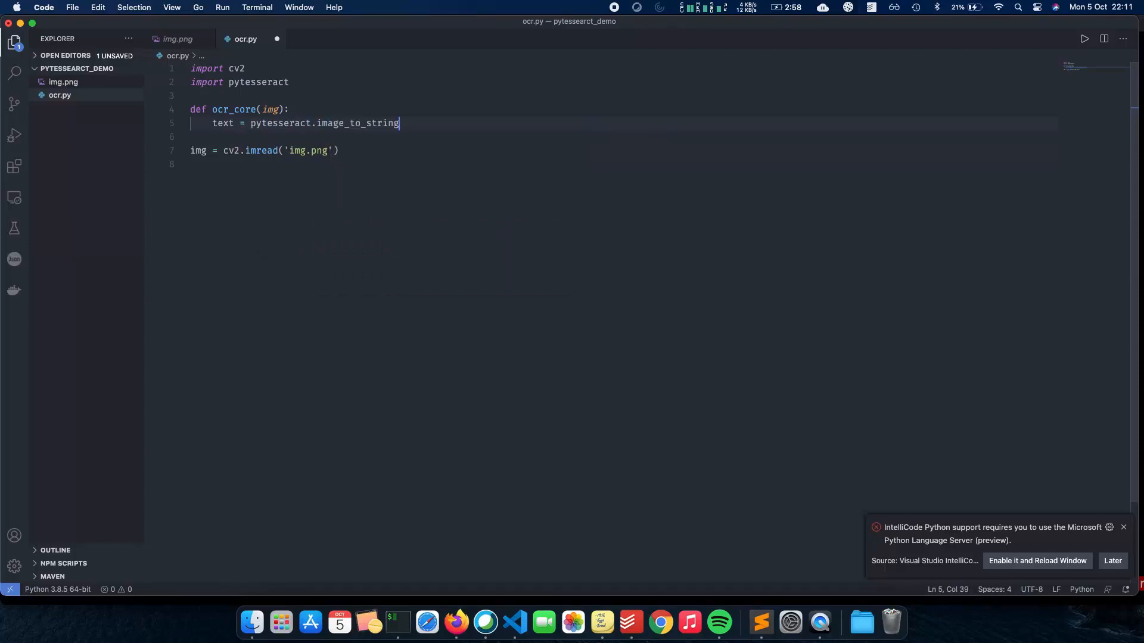
{"action": "type", "text": "("}
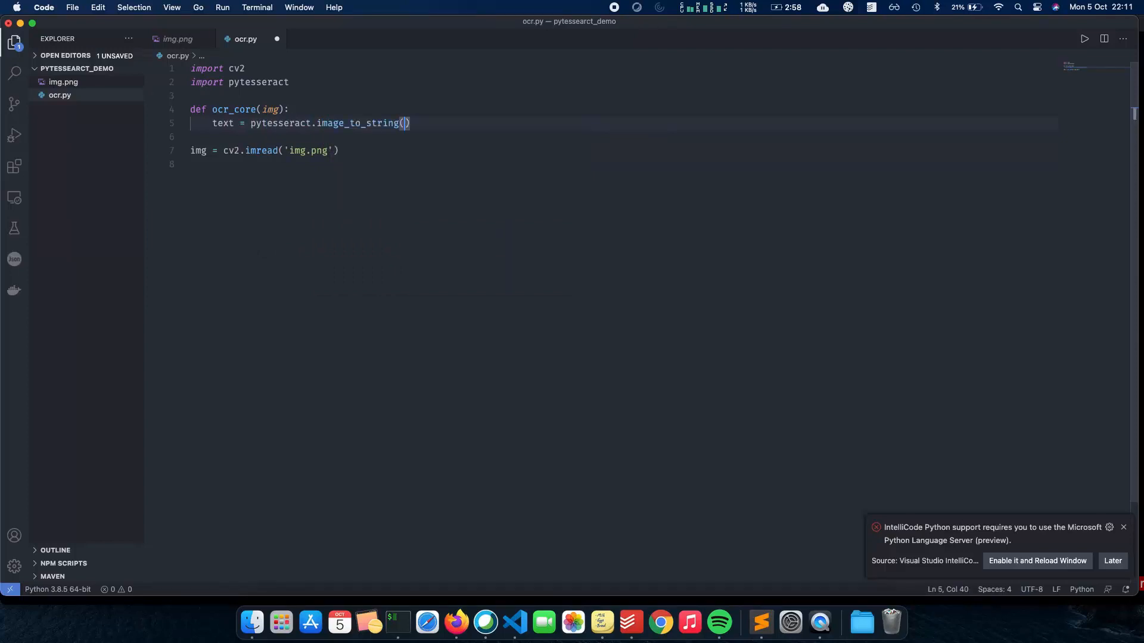
{"action": "type", "text": "img"}
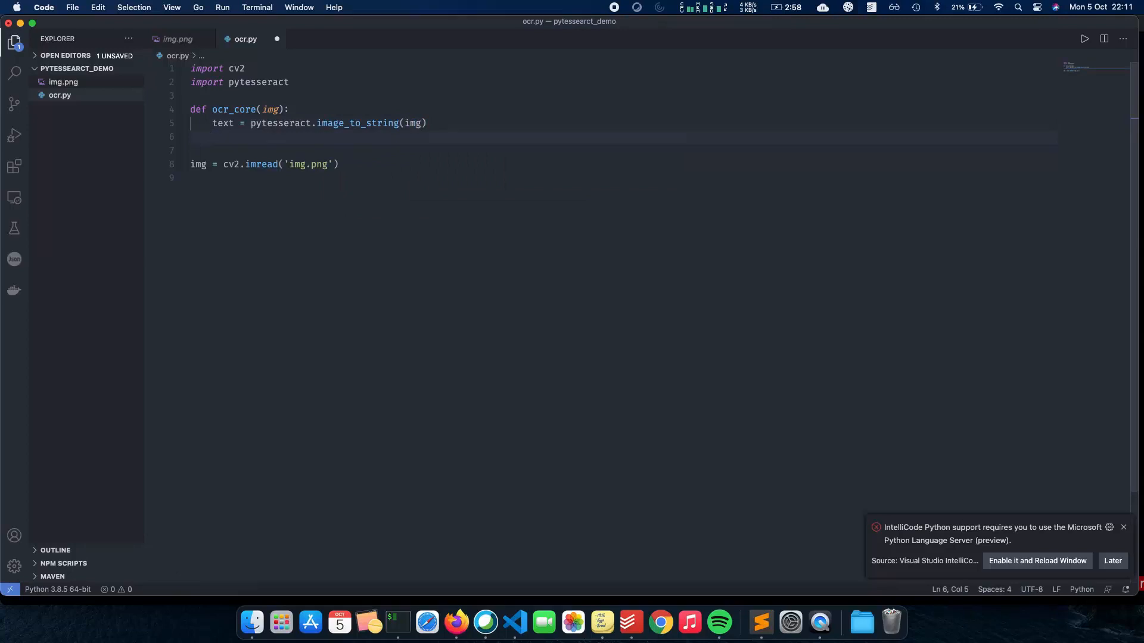
{"action": "type", "text": "return text"}
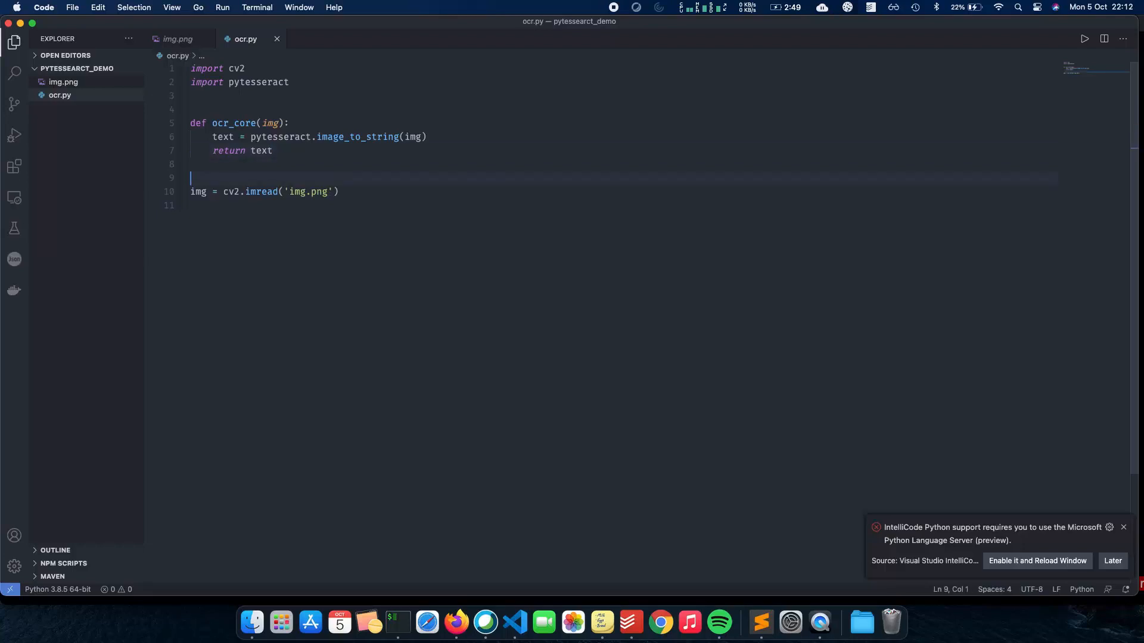
Step: Define get_grayscale(image) returning cv2.cvtColor(image, cv2.COLOR_BGR2GRAY) and start its comment
{"action": "key", "text": "enter"}
{"action": "type", "text": "def g"}
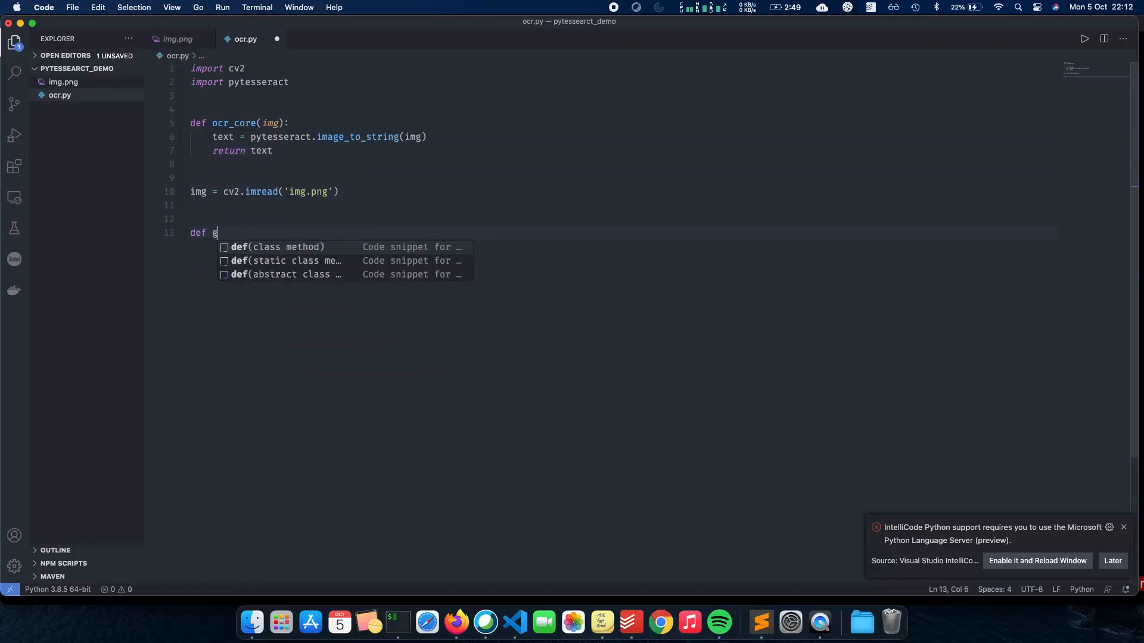
{"action": "type", "text": "et_grayscale(i"}
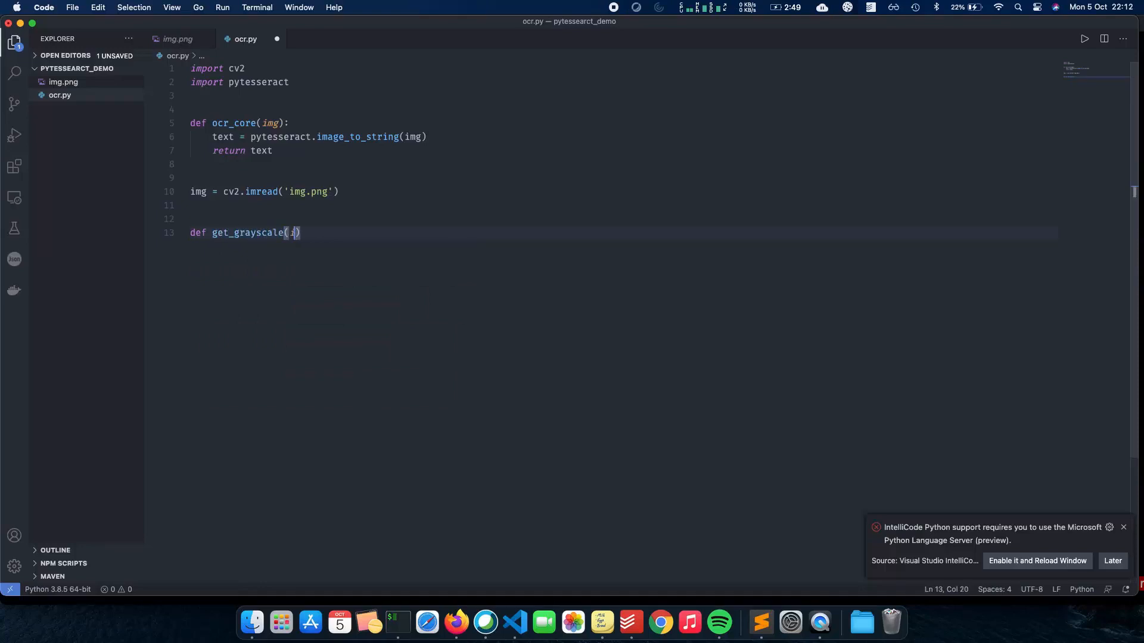
{"action": "type", "text": "mage):"}
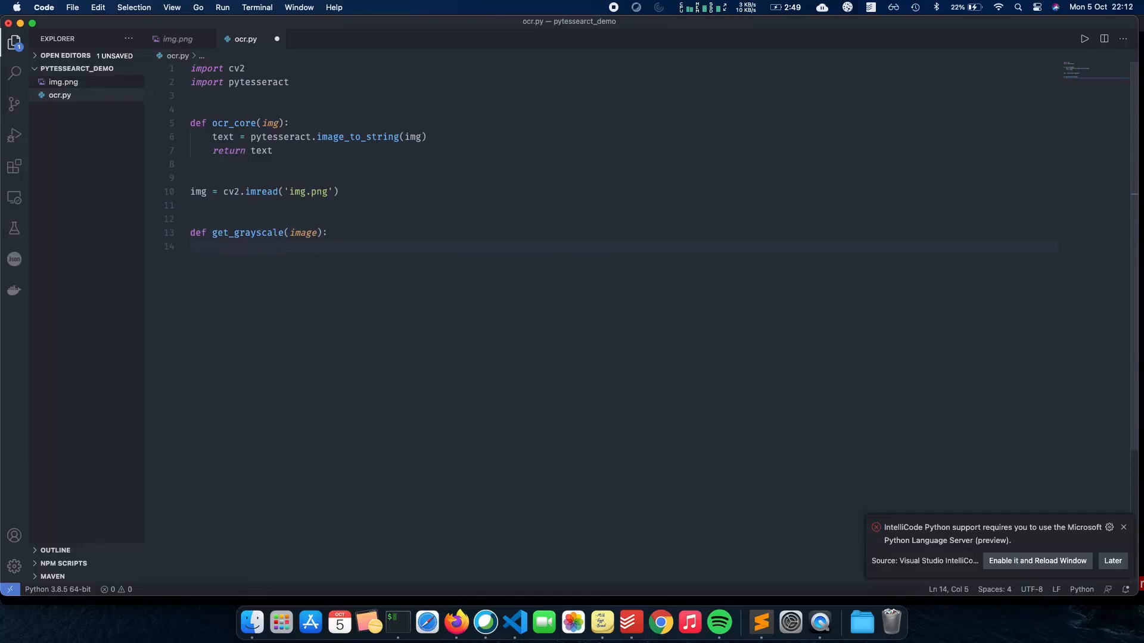
{"action": "type", "text": "return"}
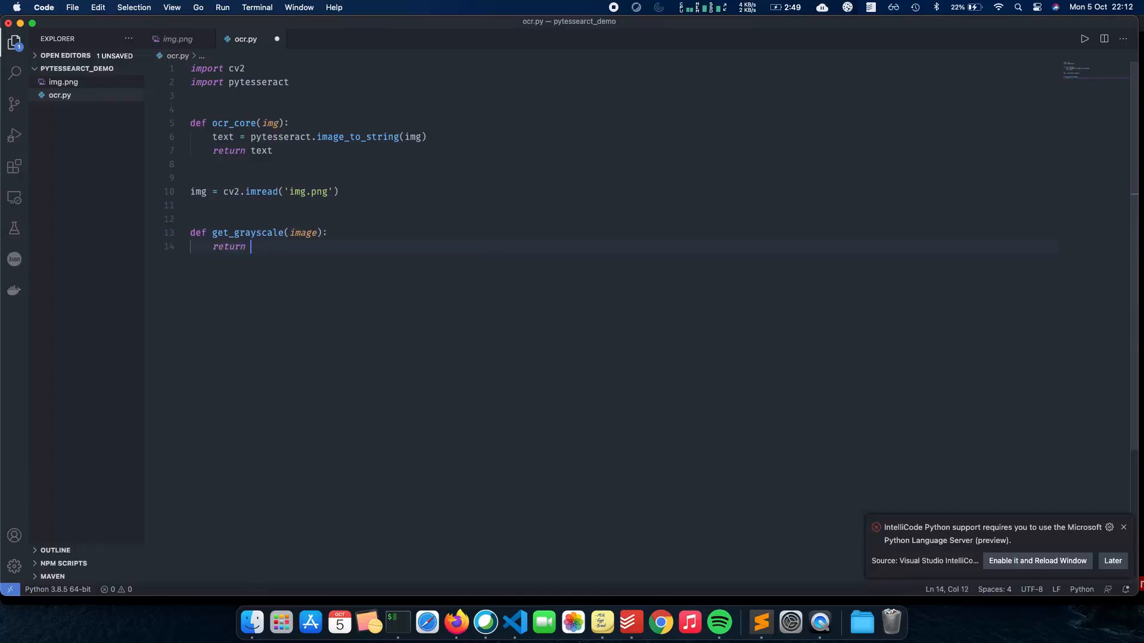
{"action": "type", "text": "cv."}
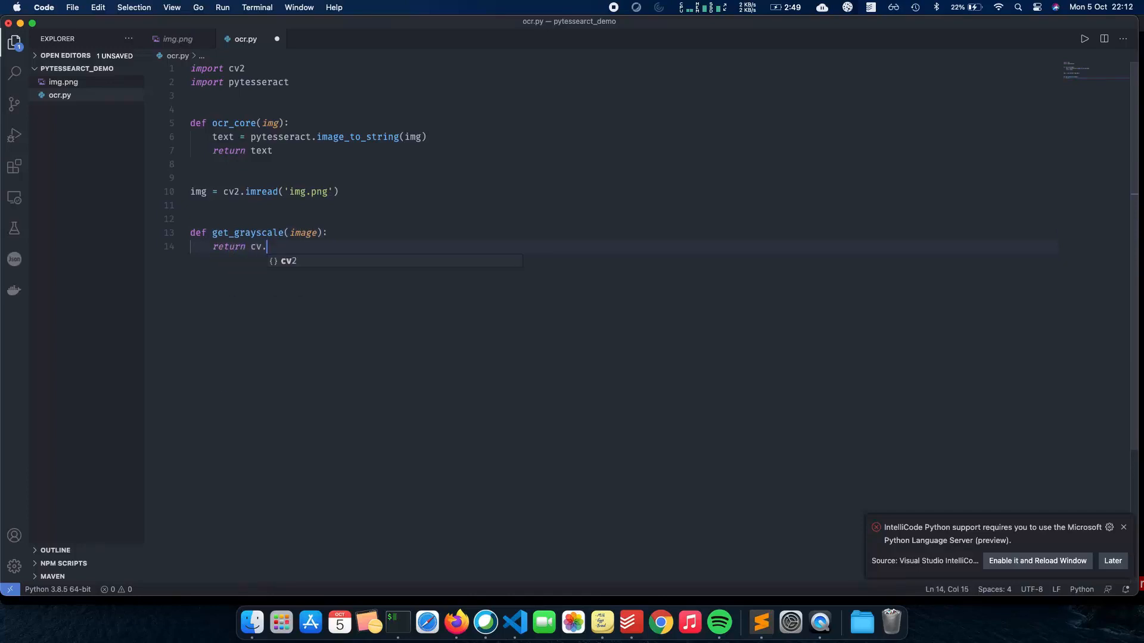
{"action": "type", "text": "2.cvtC"}
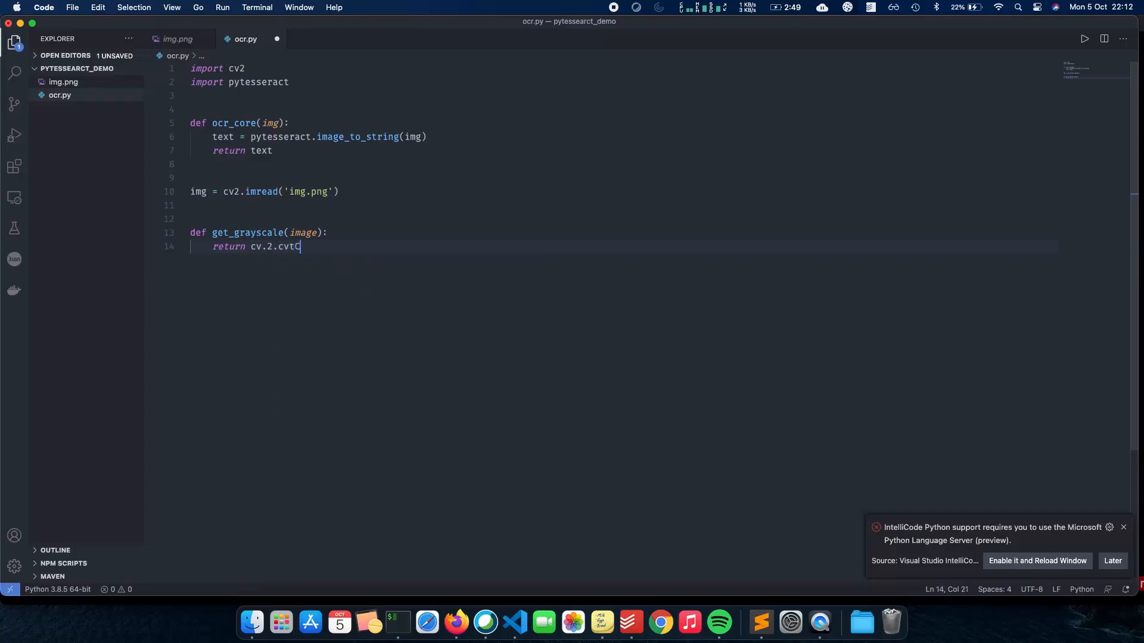
{"action": "type", "text": "olor()"}
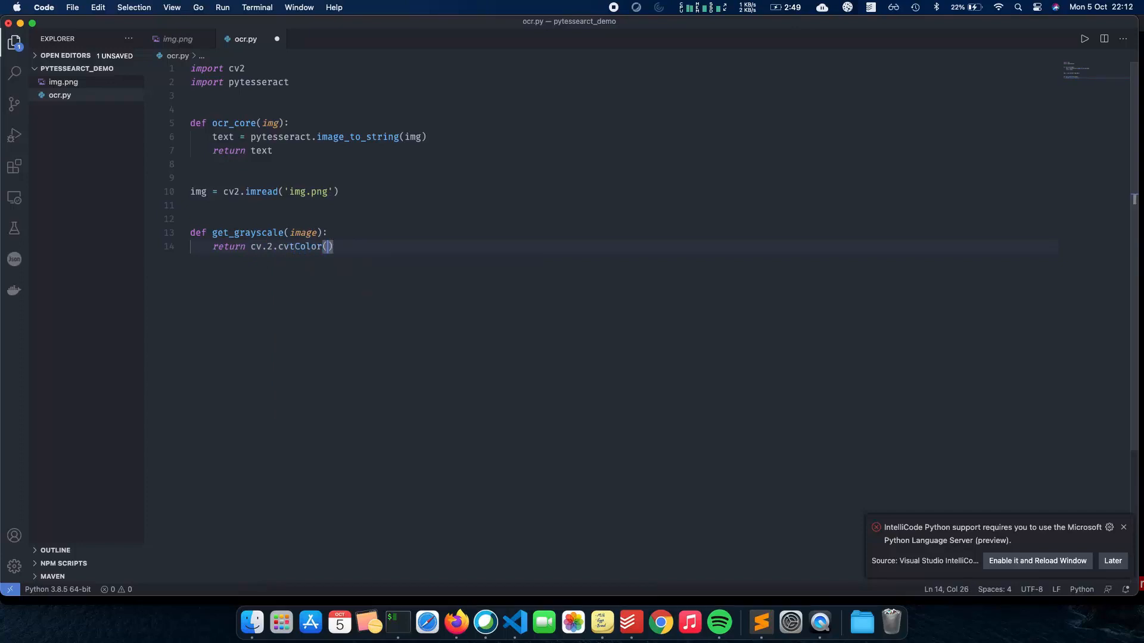
{"action": "type", "text": "imag"}
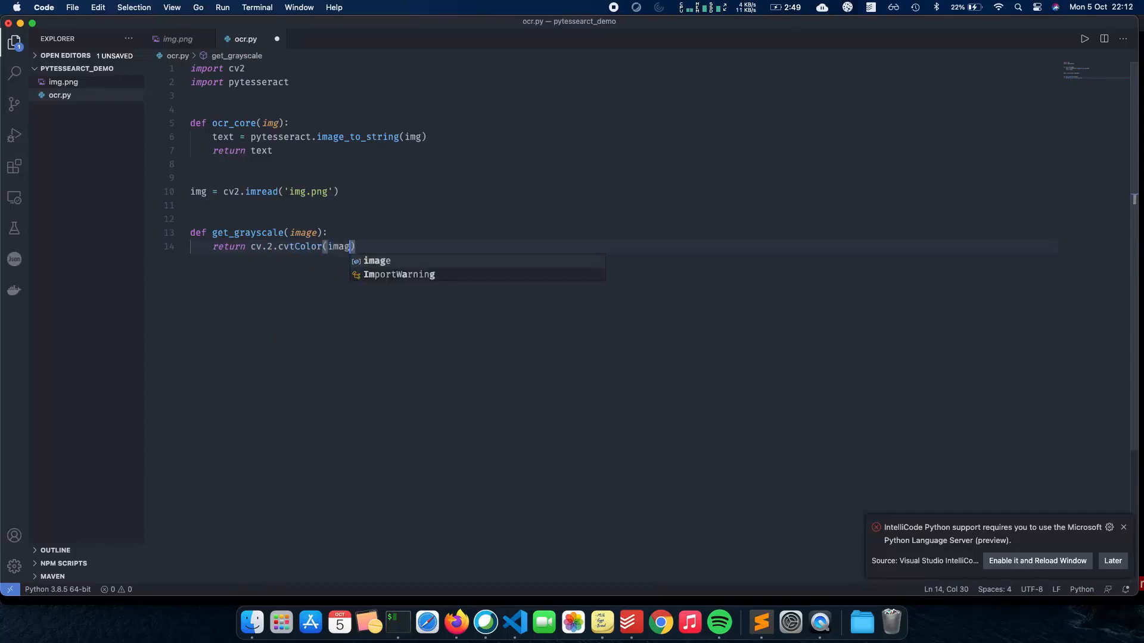
{"action": "type", "text": "\", \""}
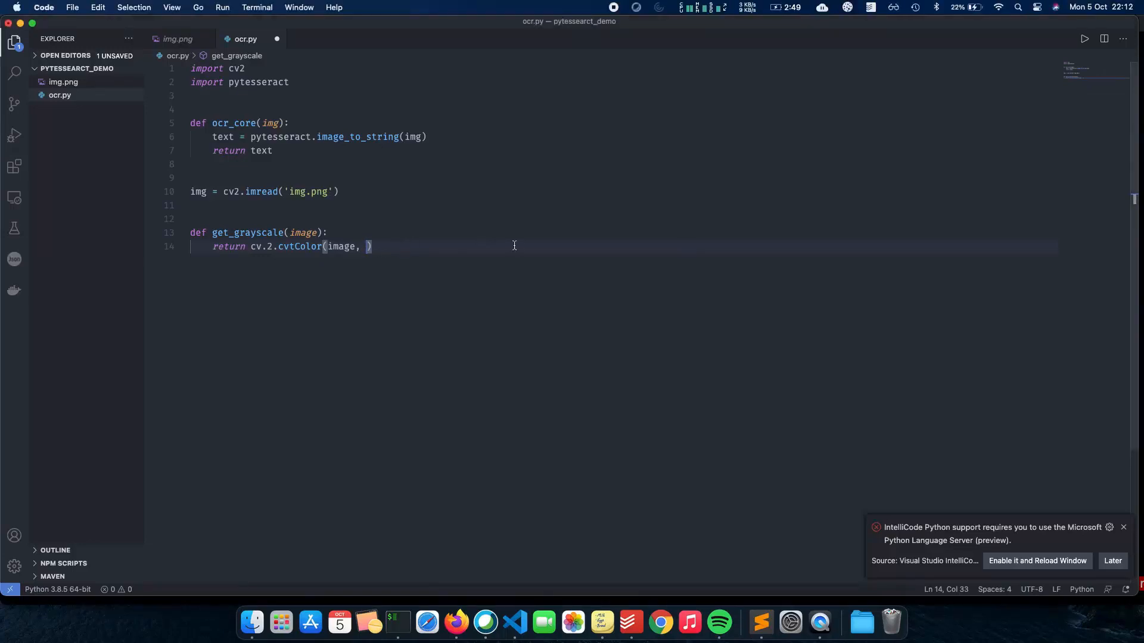
{"action": "type", "text": "cv2.COLOR_BGR2GRAY"}
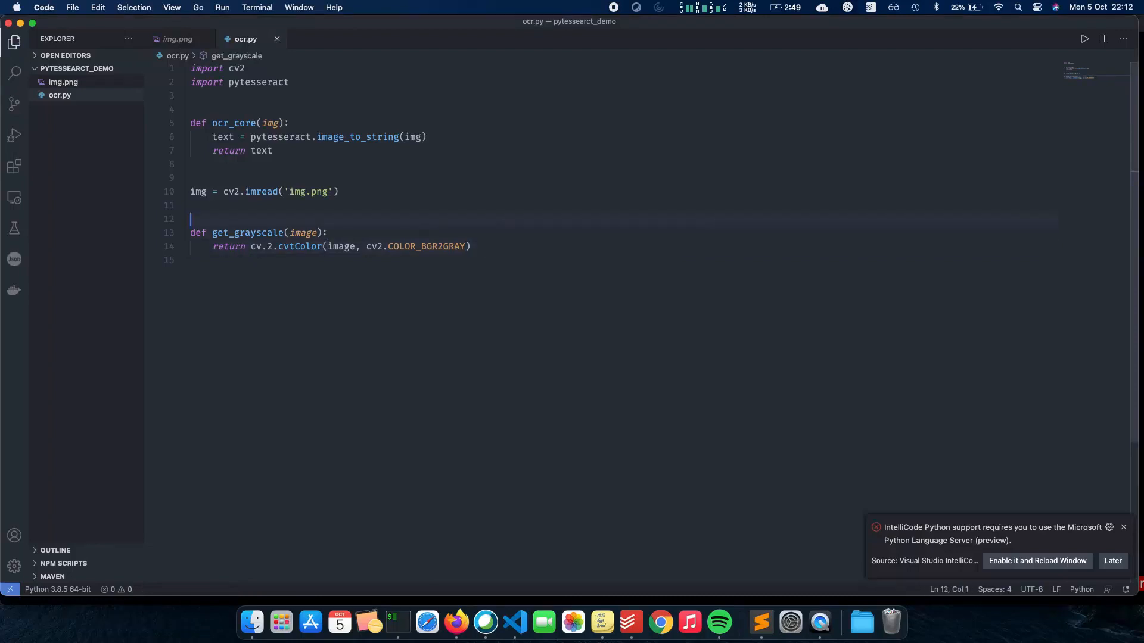
{"action": "type", "text": "# get grayscale image"}
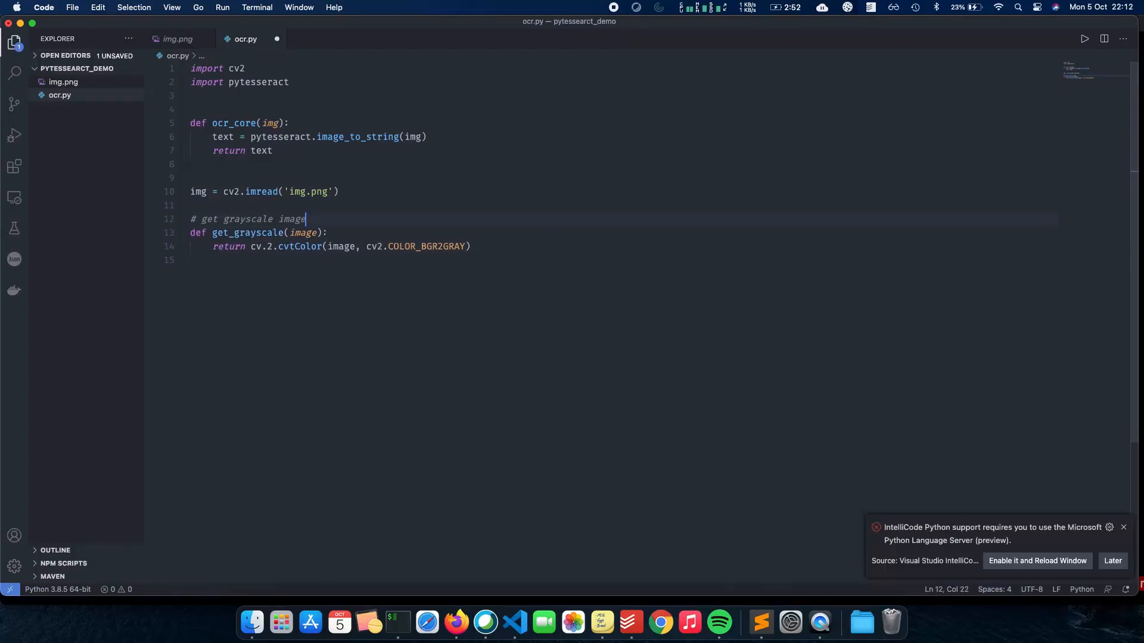
Step: Save ocr.py and add blank lines below get_grayscale for the next function
{"action": "key", "text": "enter"}
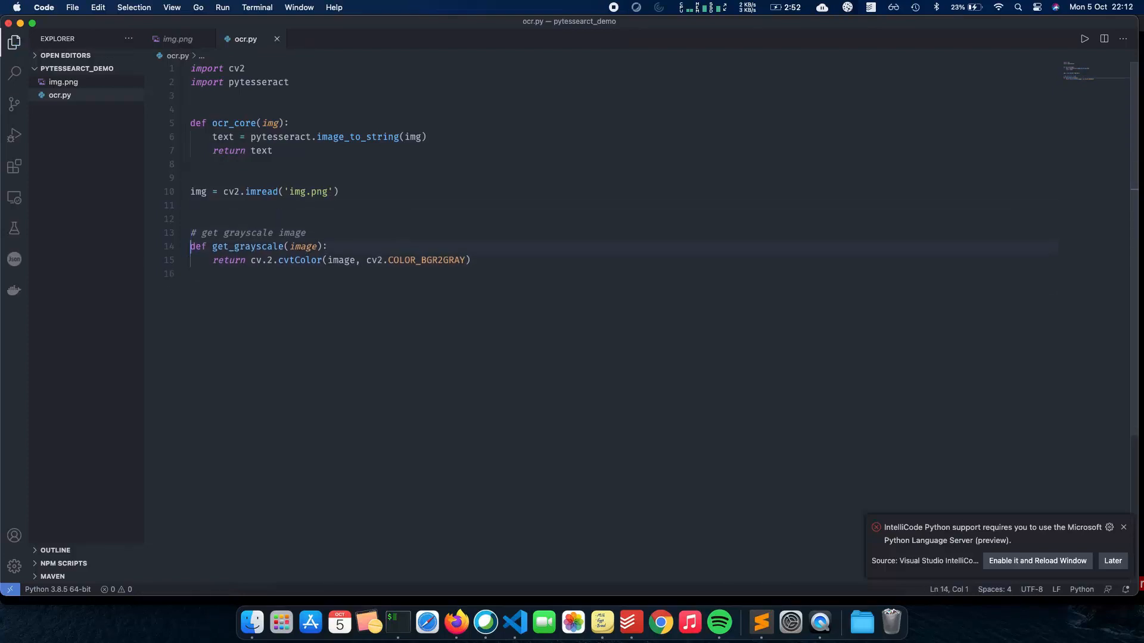
{"action": "key", "text": "enter"}
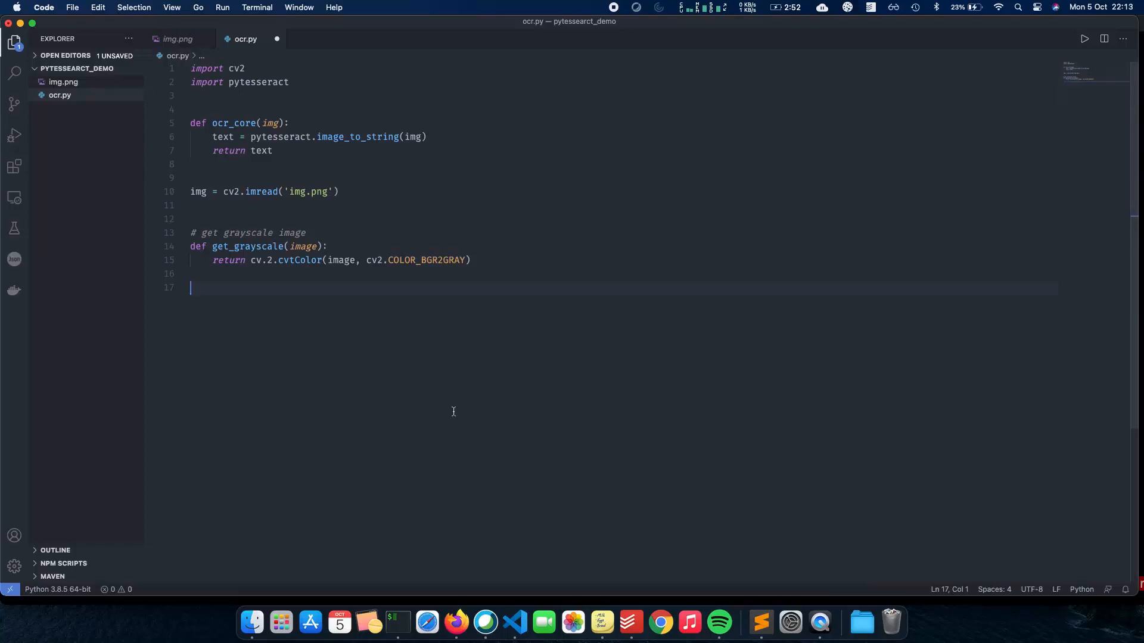
{"action": "mouse_move", "coordinate": [323, 288]}
{"action": "type", "text": "def re"}
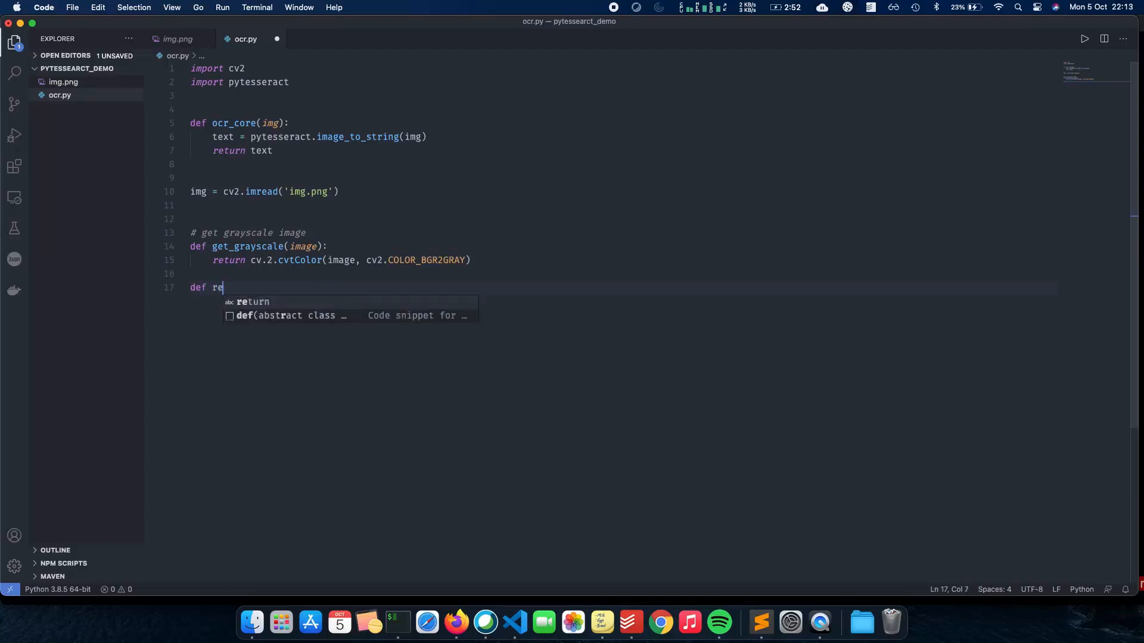
Step: Define remove_noise(image) returning cv2.medianBlur(image, 5) with a '# nosie removal' comment above it
{"action": "type", "text": "move_noise"}
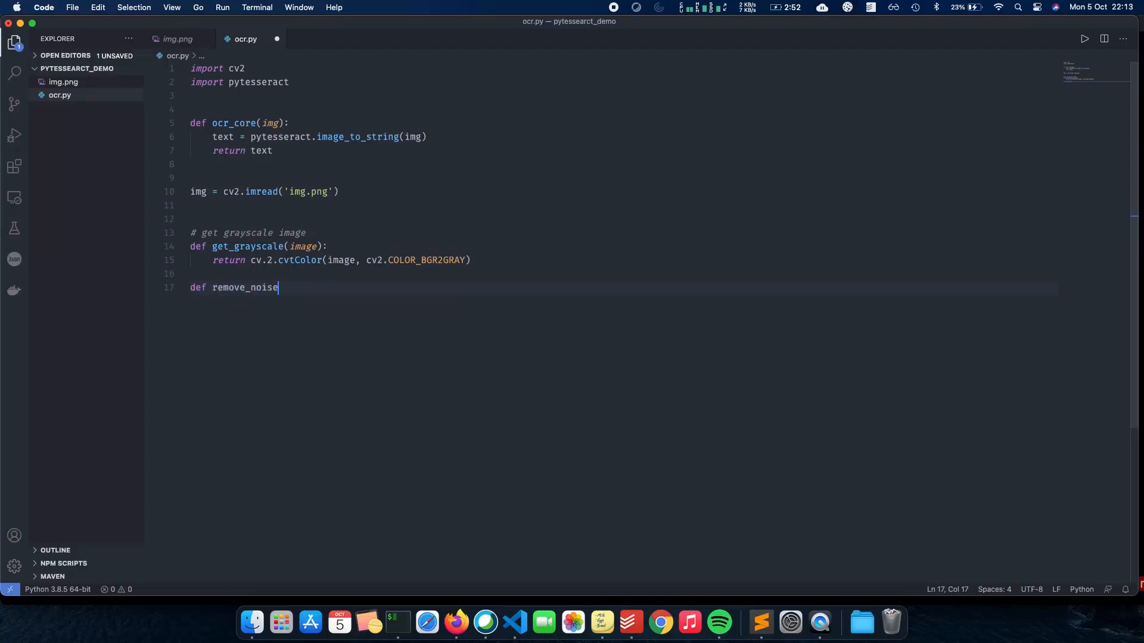
{"action": "type", "text": "(image)"}
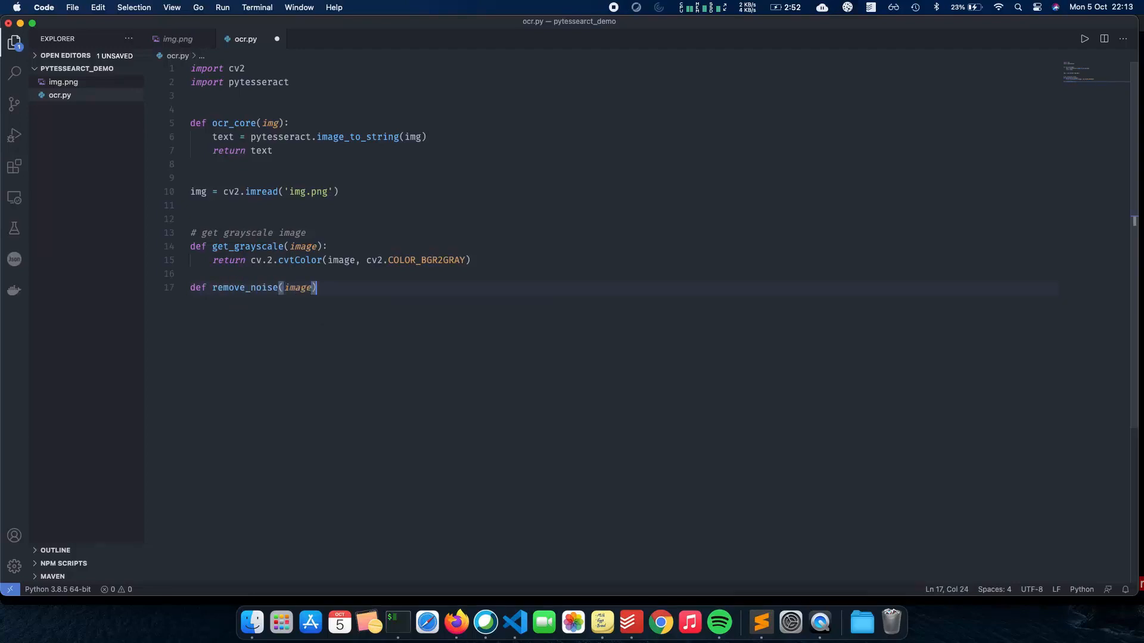
{"action": "type", "text": ":"}
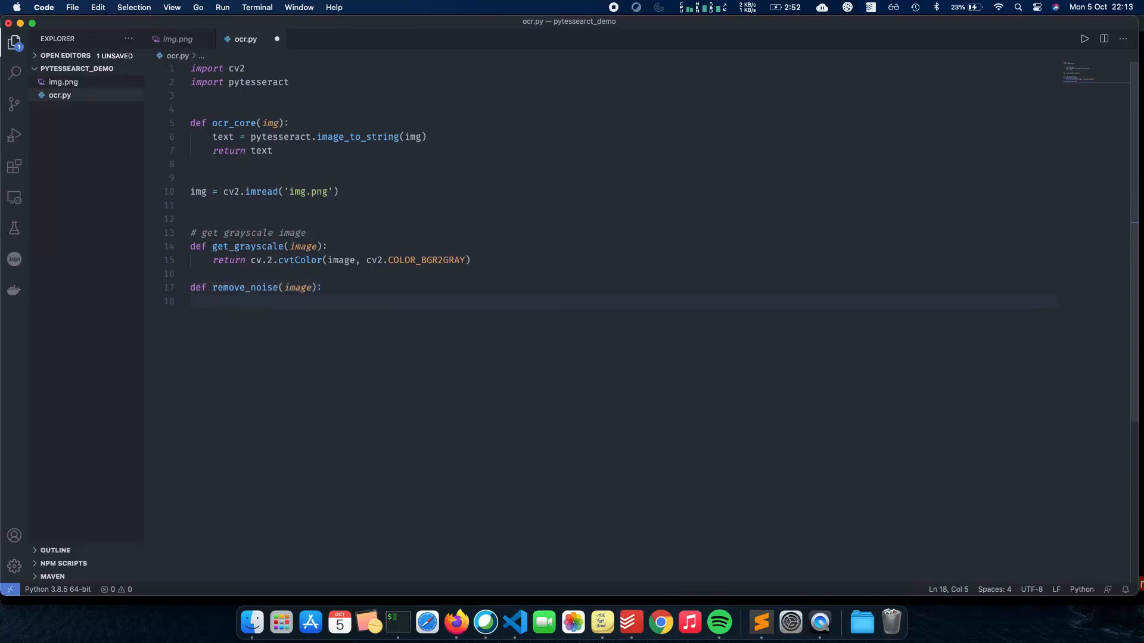
{"action": "type", "text": "return cv2"}
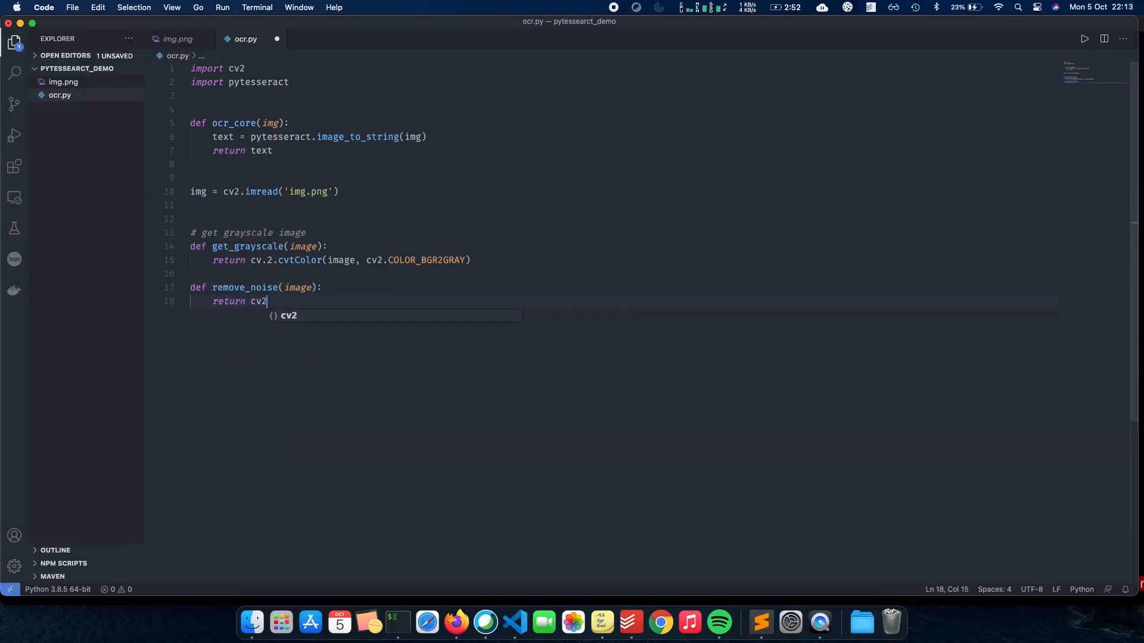
{"action": "type", "text": ".medi"}
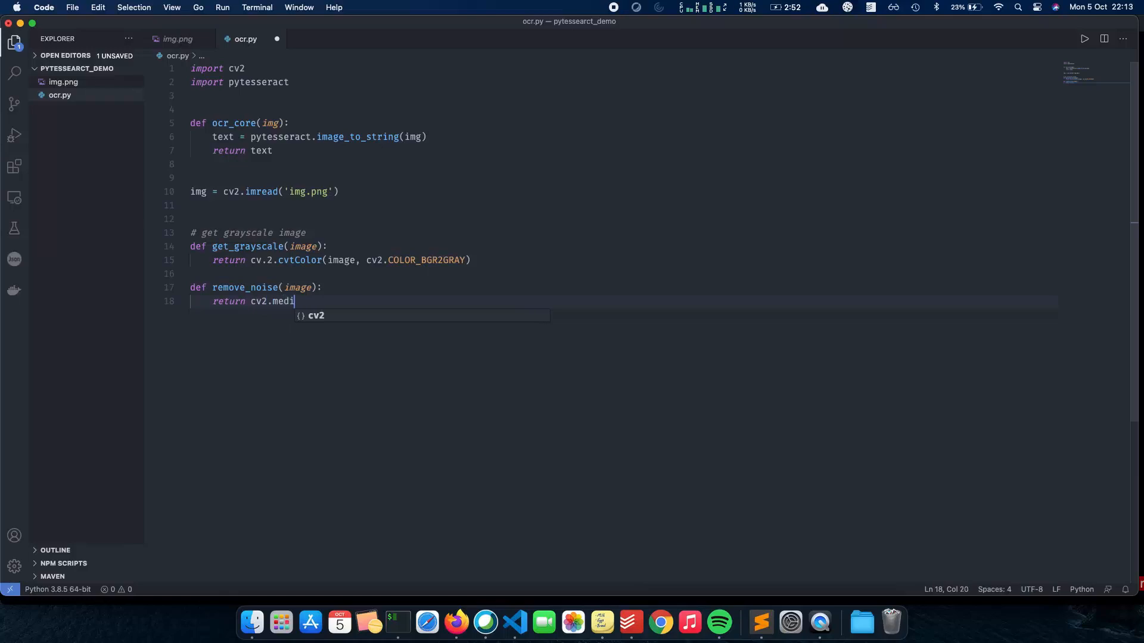
{"action": "type", "text": "anBlue"}
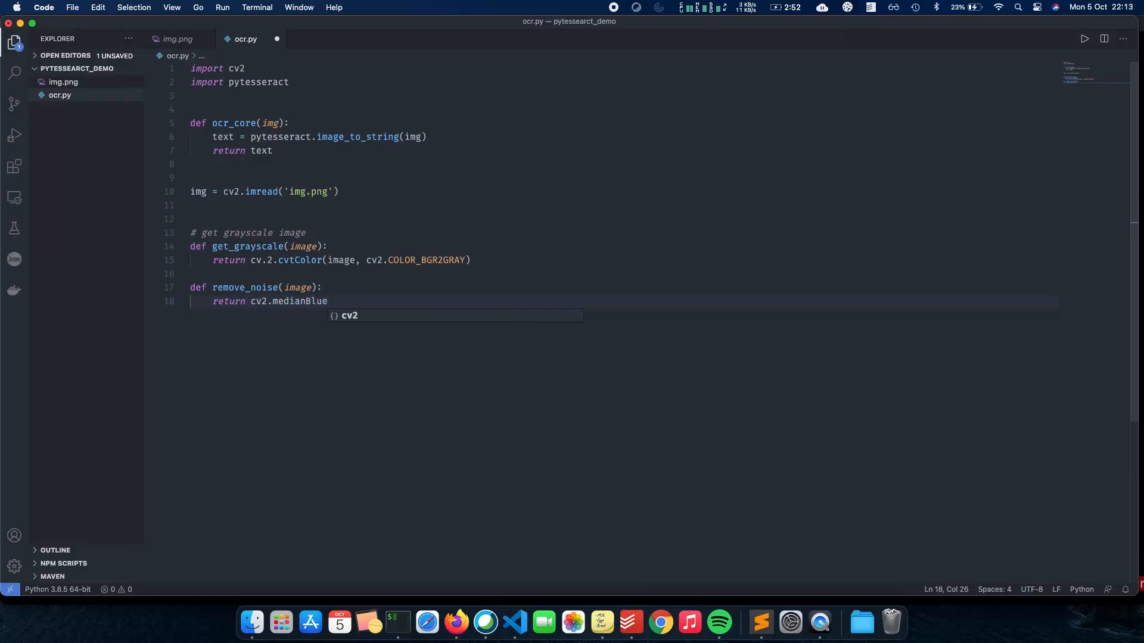
{"action": "type", "text": "("}
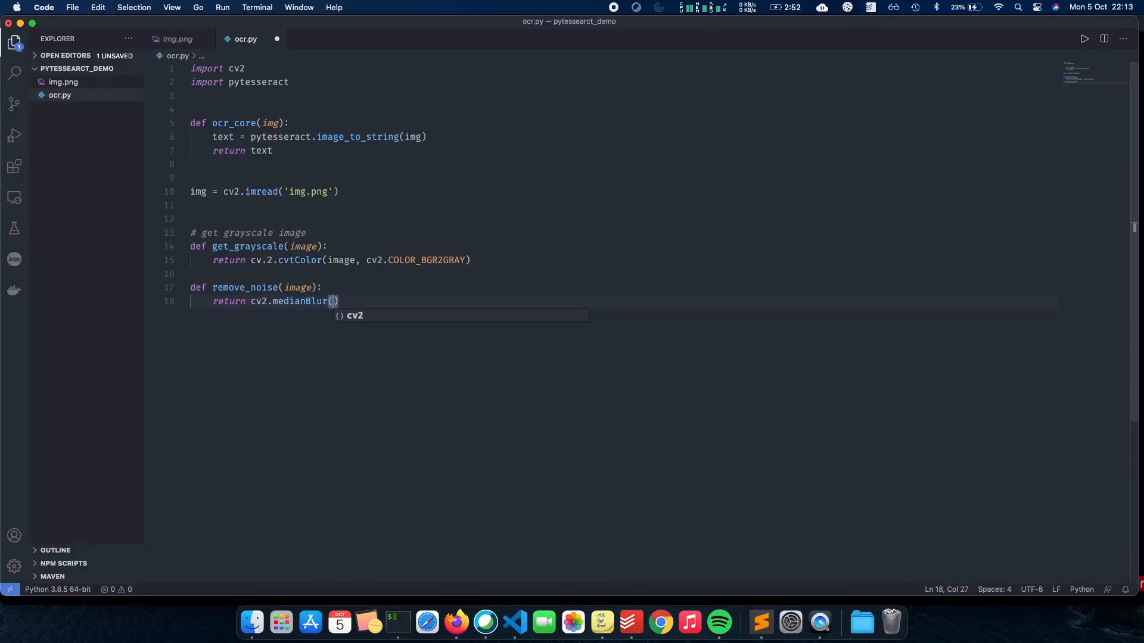
{"action": "type", "text": "image, 5"}
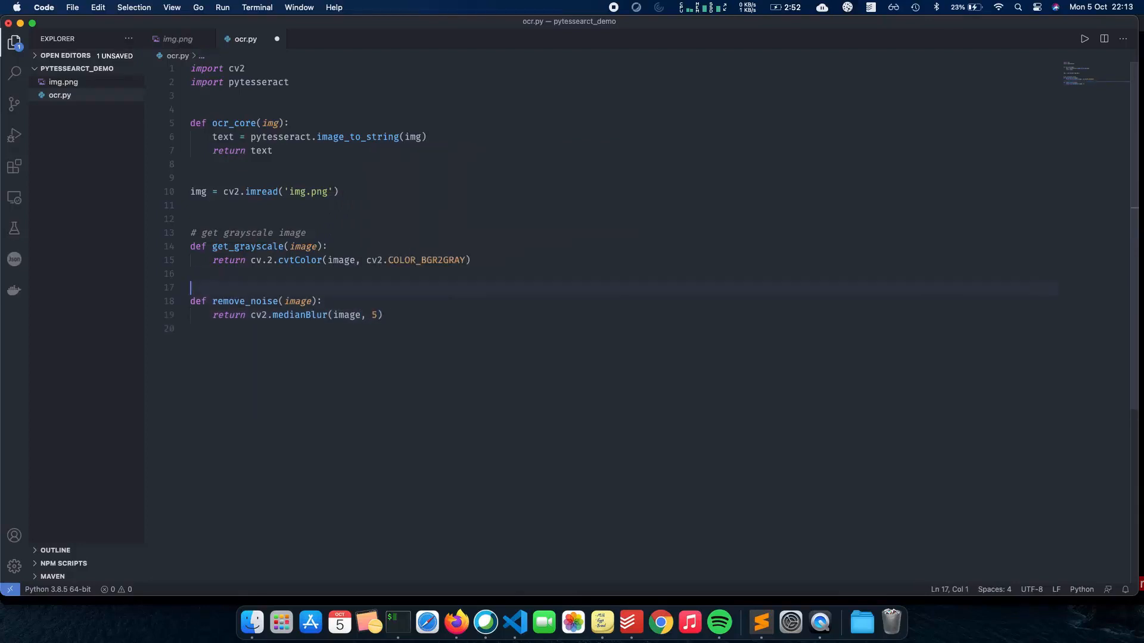
{"action": "type", "text": "#"}
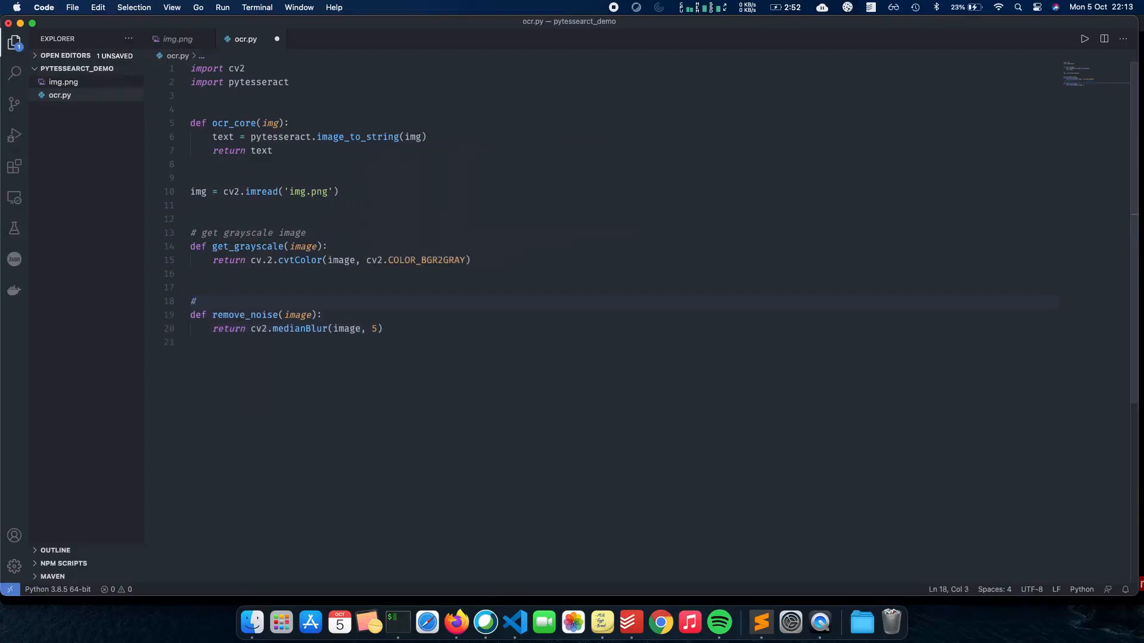
{"action": "type", "text": "nosie removal"}
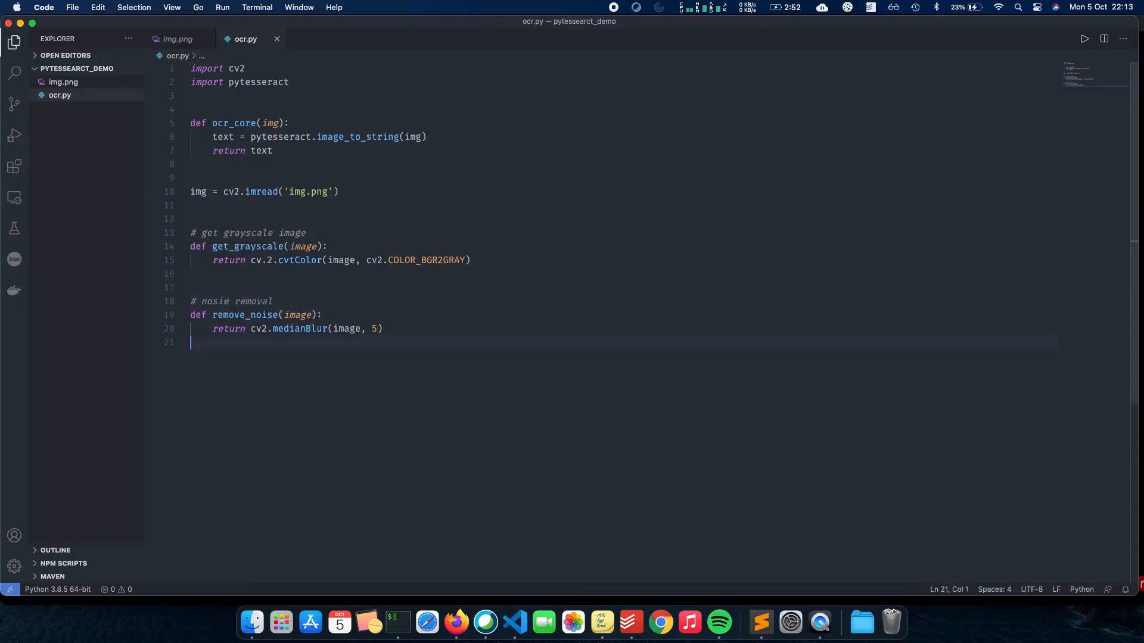
Step: Correct the comment typo 'nosie' to 'noise'
{"action": "left_click", "coordinate": [227, 302]}
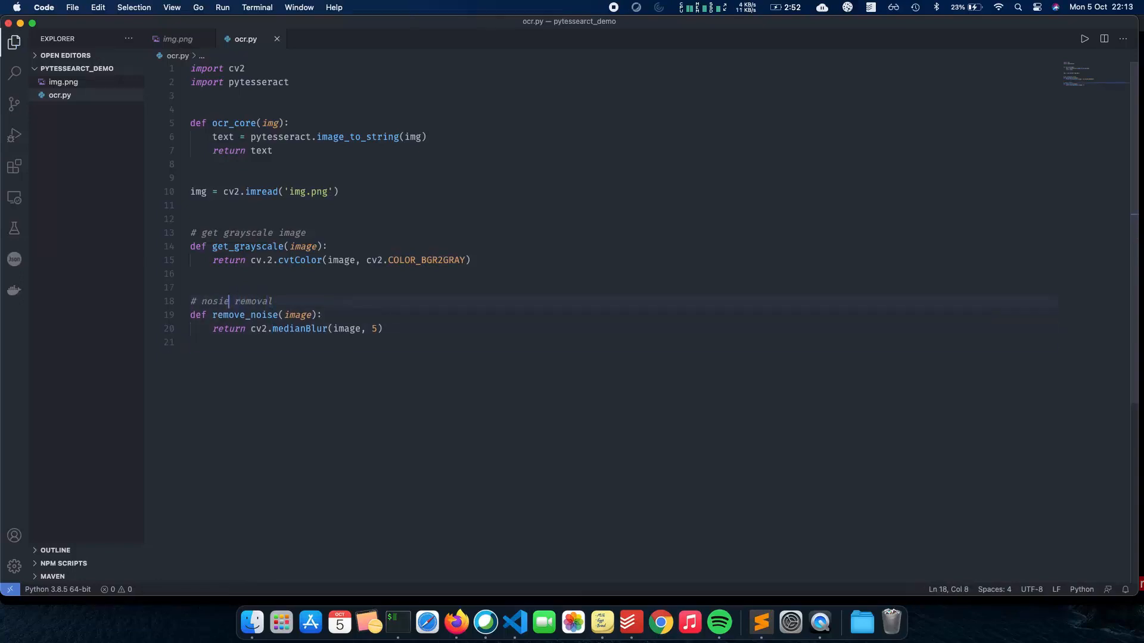
{"action": "key", "text": "Backspace"}
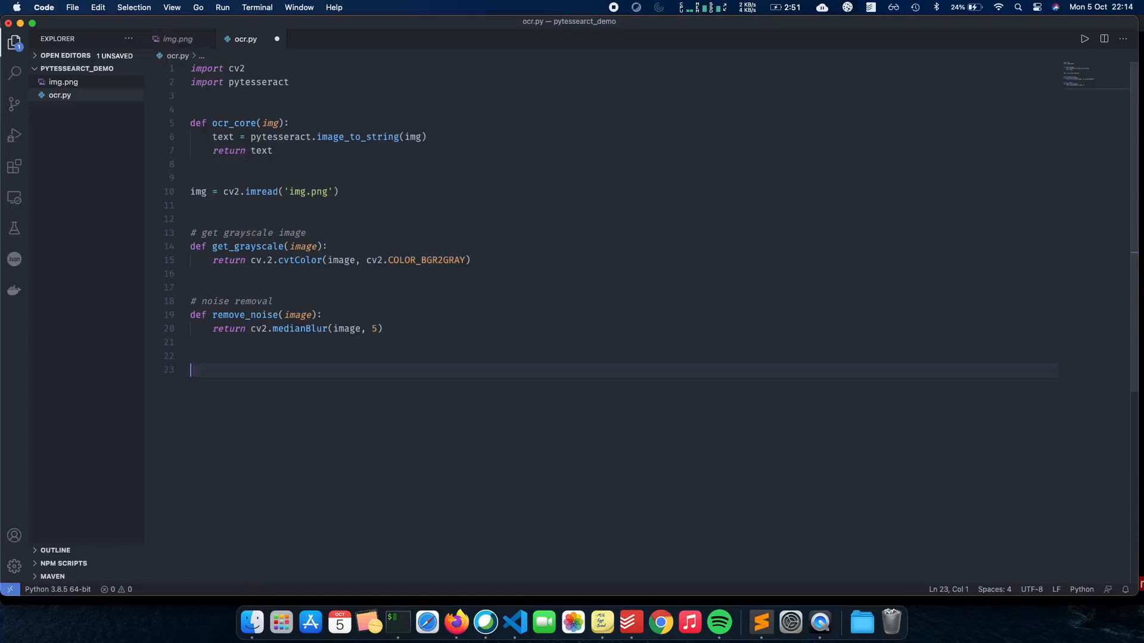
Step: Define a commented thresholding(image) returning cv2.threshold(image, 0, 255, cv2.THRESH_BINARY + cv2.THRESH_OTSU)[1]
{"action": "type", "text": "#"}
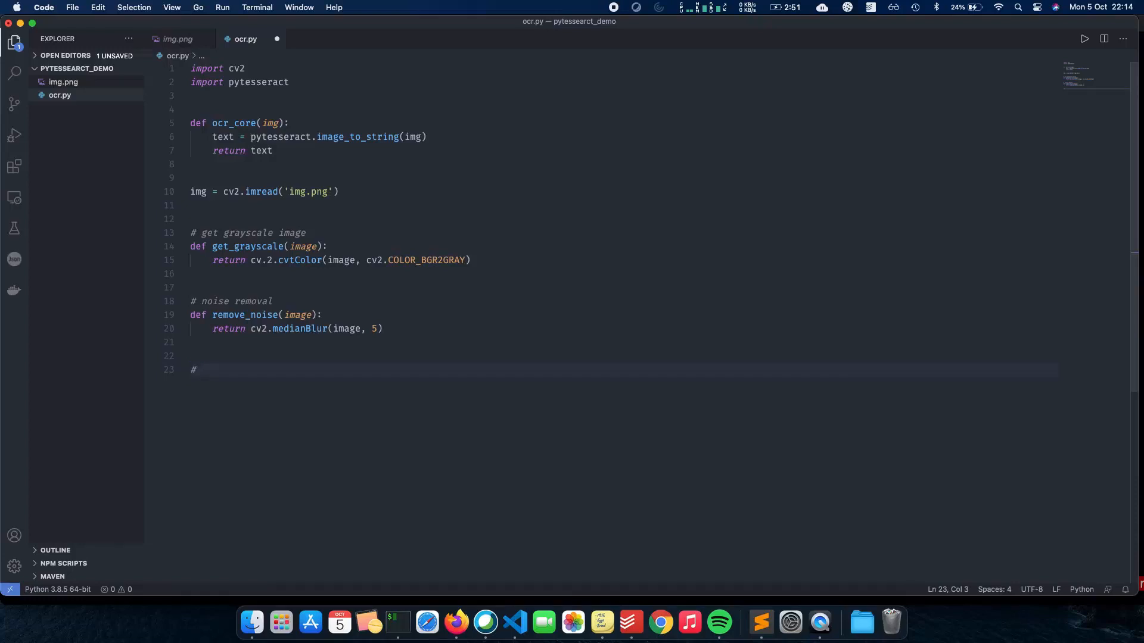
{"action": "type", "text": "thresholding"}
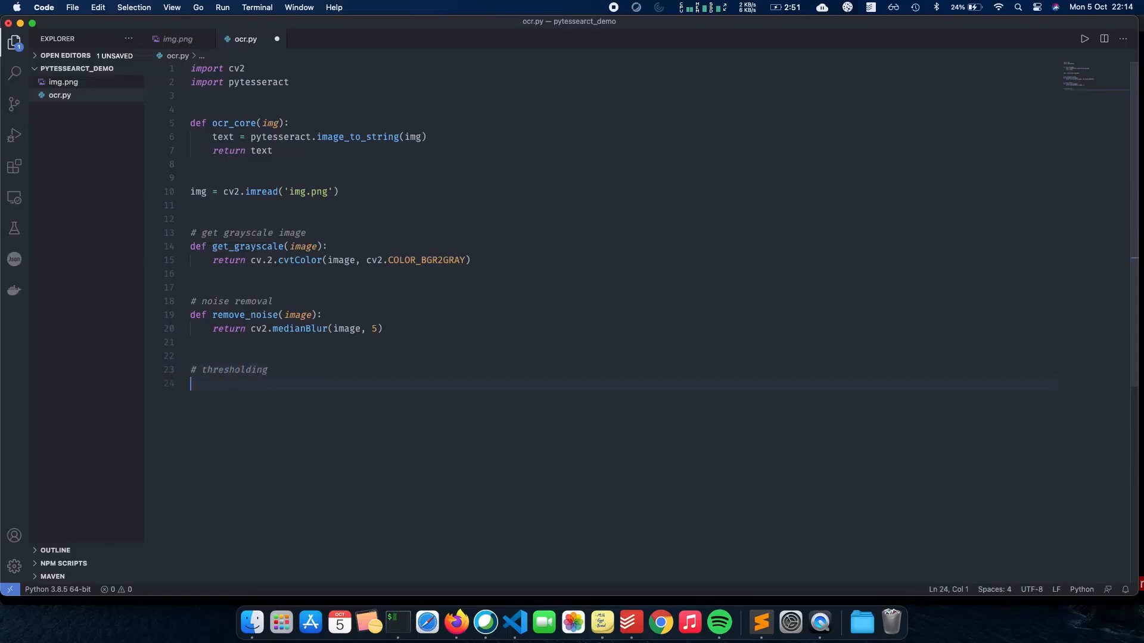
{"action": "type", "text": "def"}
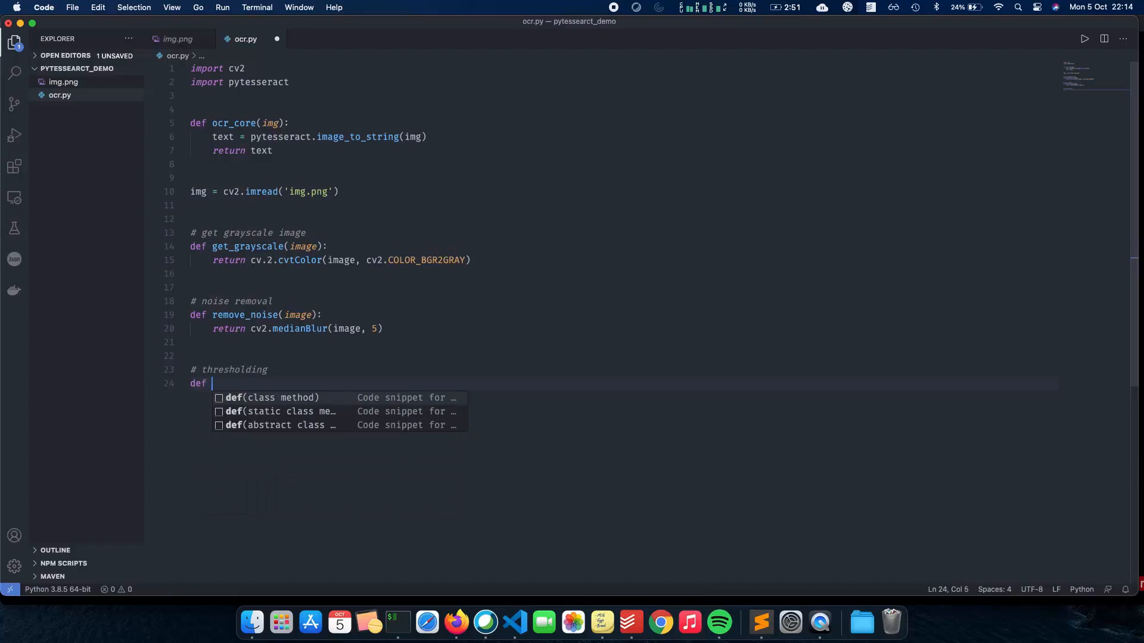
{"action": "type", "text": "thresholding()"}
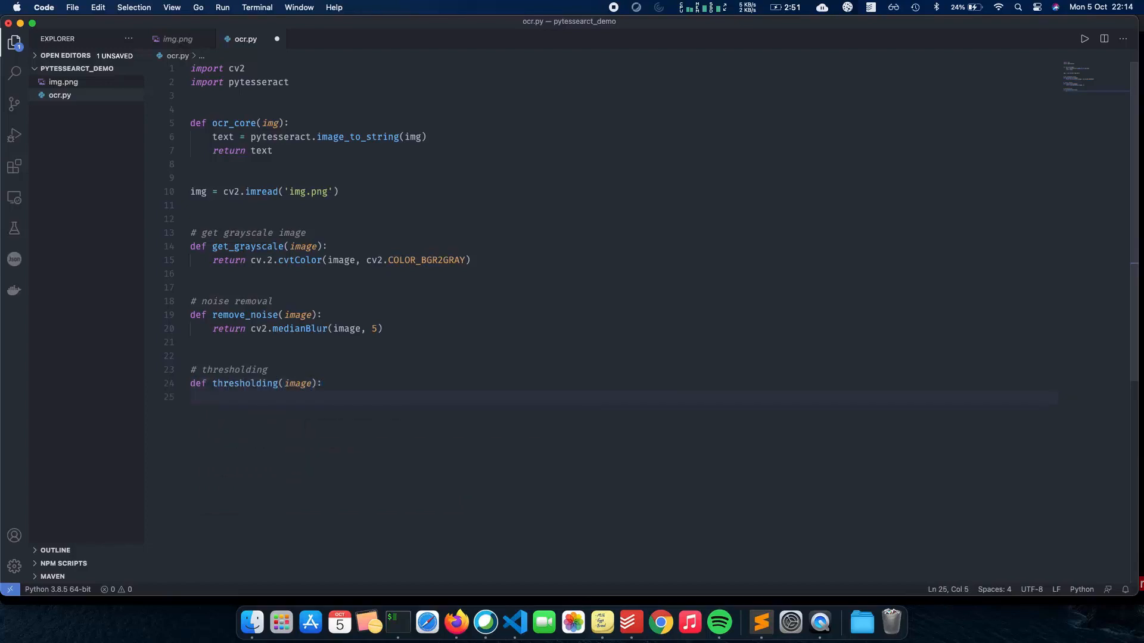
{"action": "type", "text": "return"}
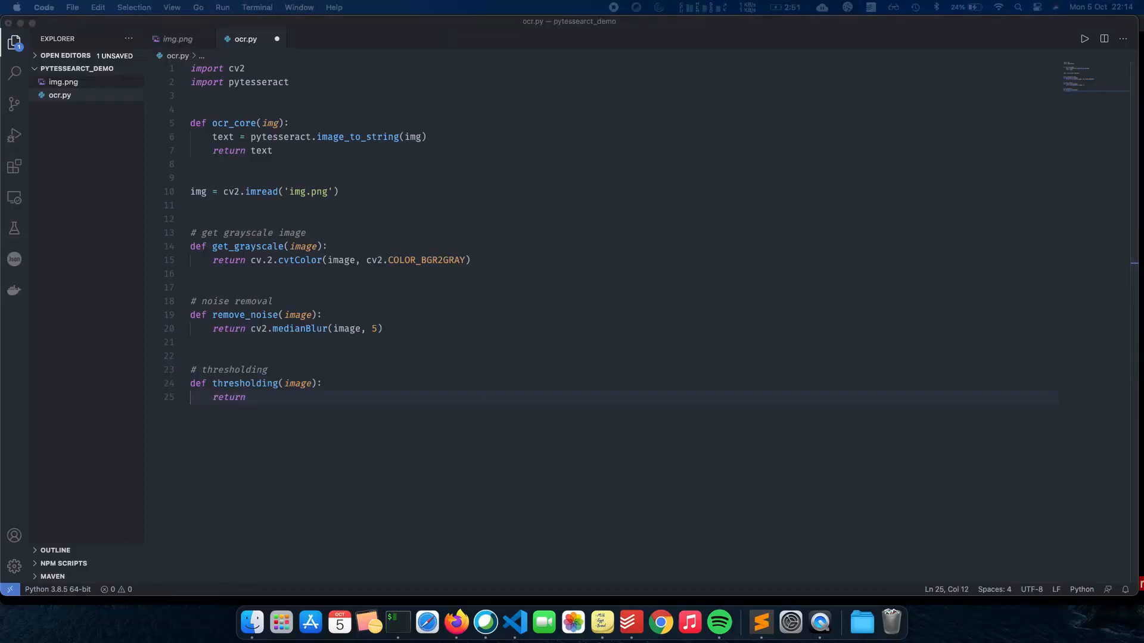
{"action": "left_click", "coordinate": [250, 397]}
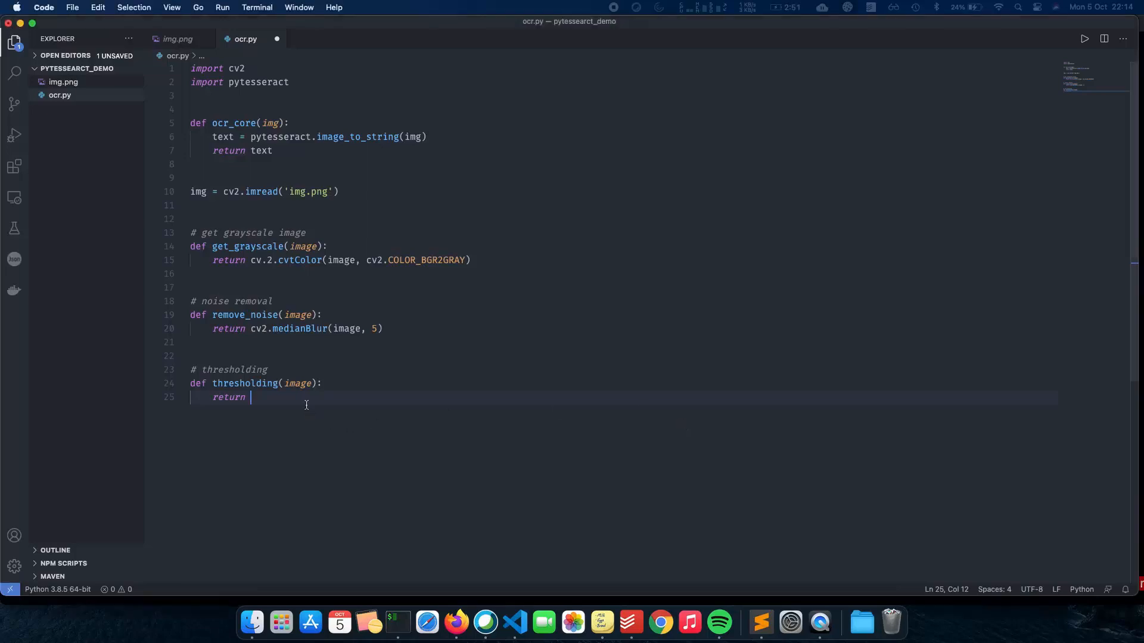
{"action": "type", "text": "cv2.threshold(image, 0, 255, cv2.THRESH_BINARY + cv2.THRESH_OTSU)[1]"}
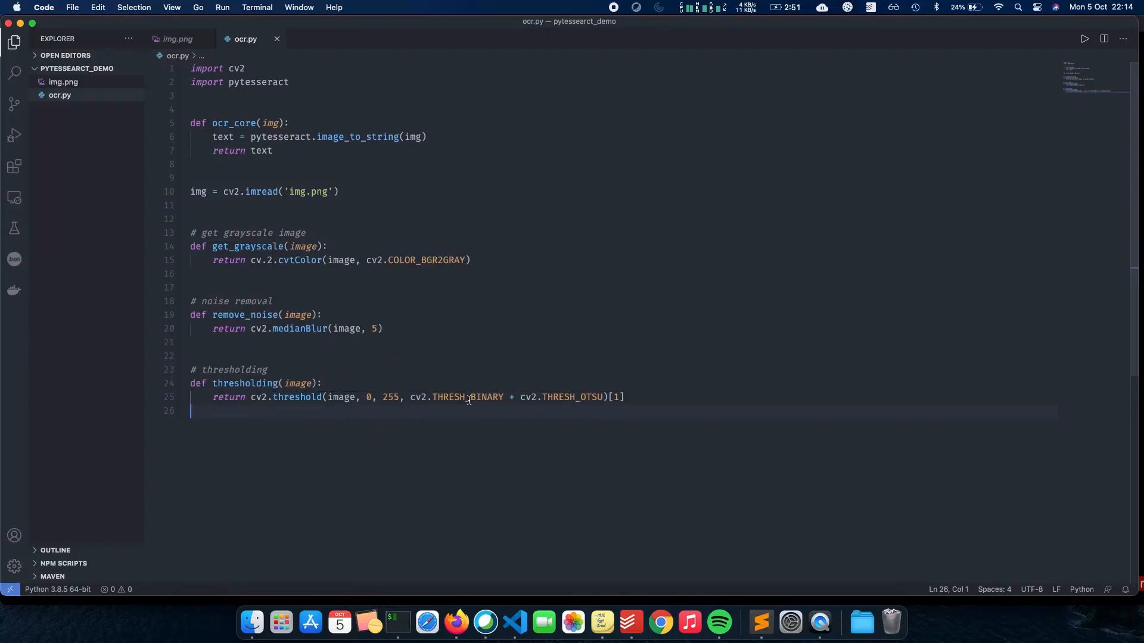
{"action": "left_click", "coordinate": [627, 398]}
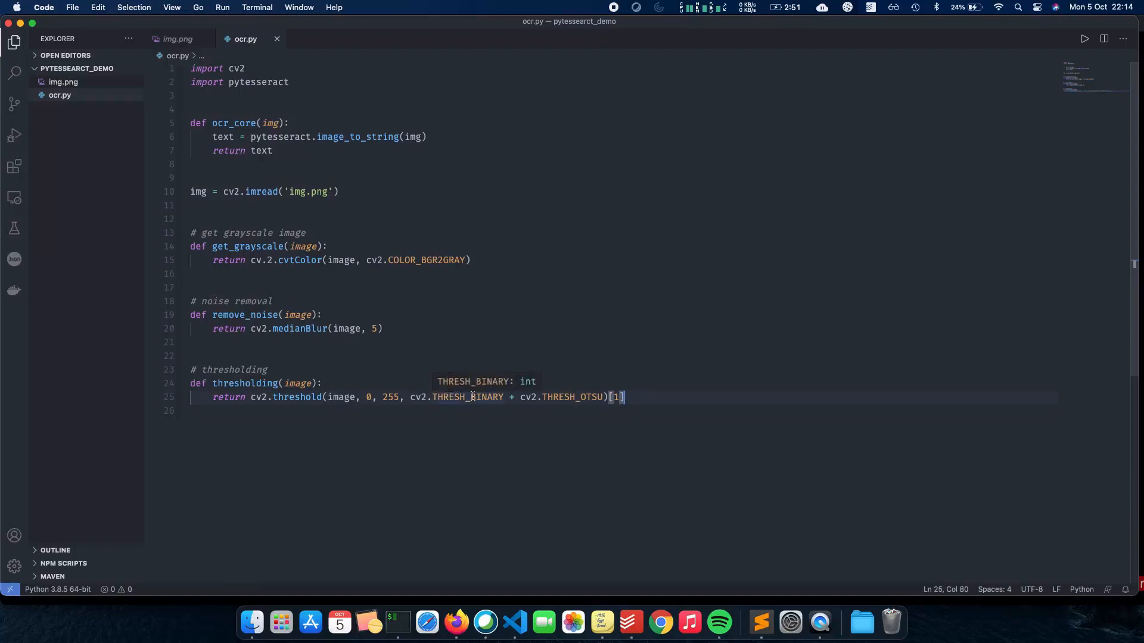
{"action": "mouse_move", "coordinate": [680, 395]}
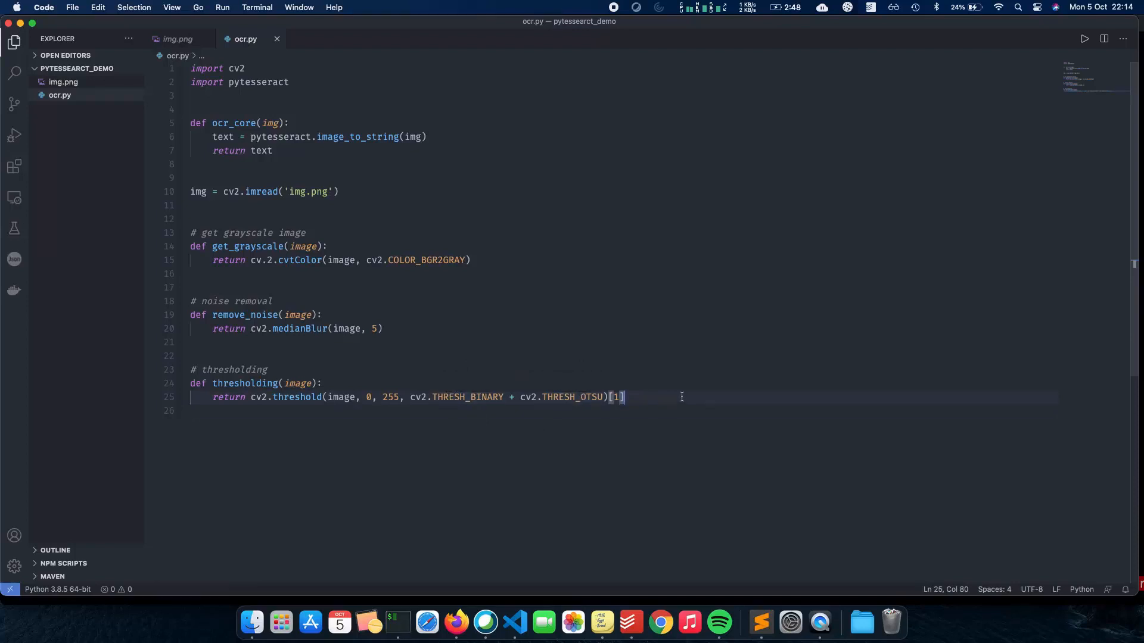
Step: Save ocr.py and add blank lines below thresholding for the processing calls
{"action": "key", "text": "enter"}
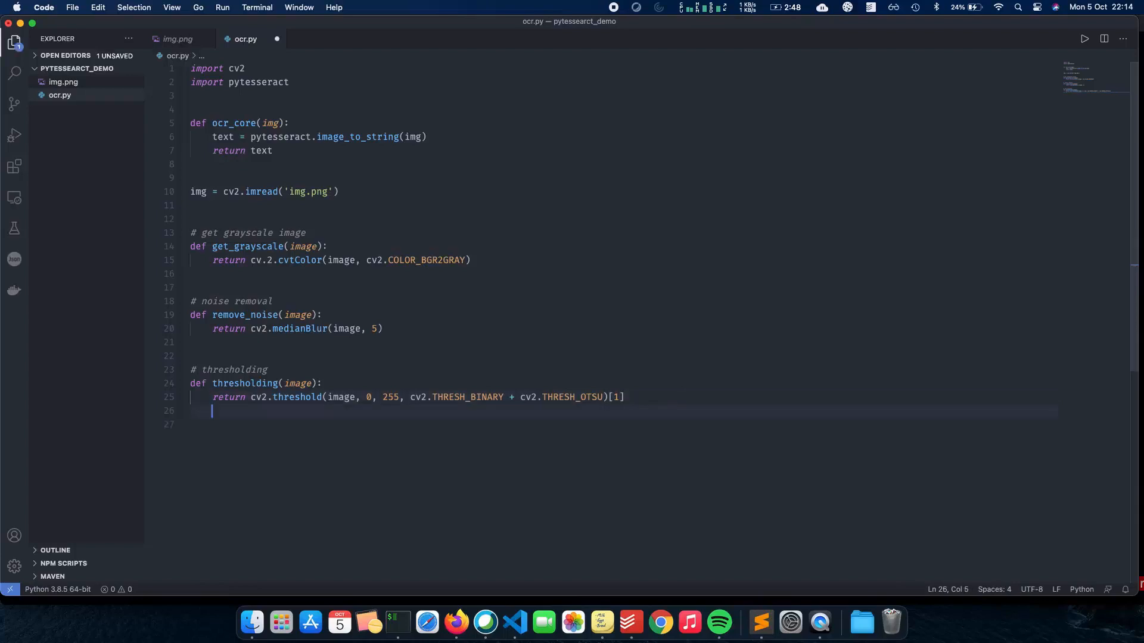
{"action": "key", "text": "cmd+s"}
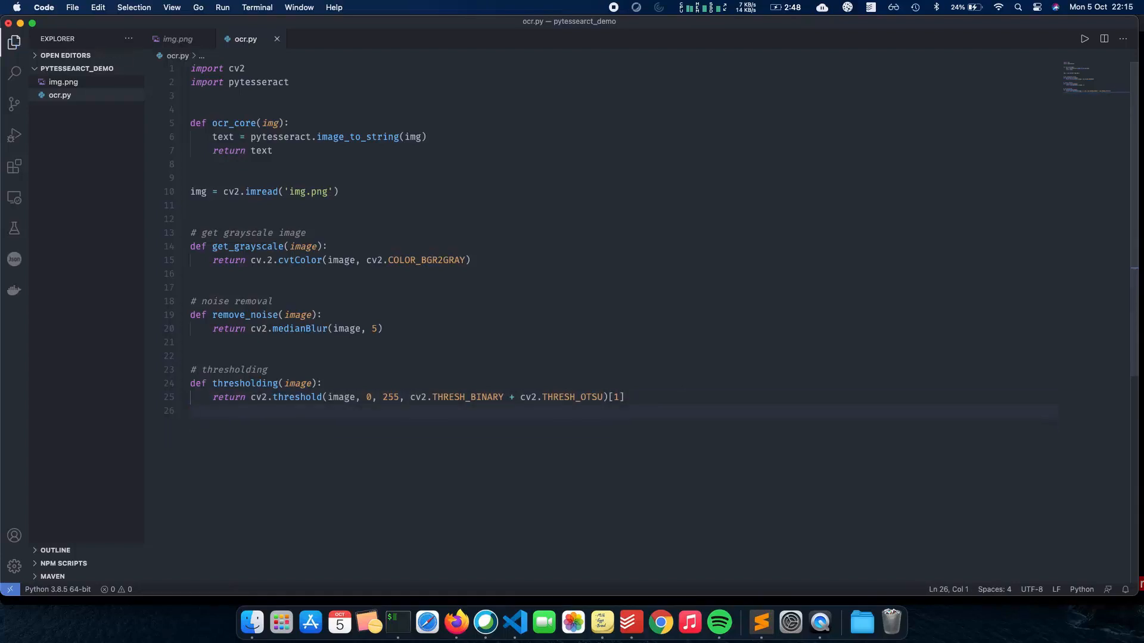
{"action": "key", "text": "enter"}
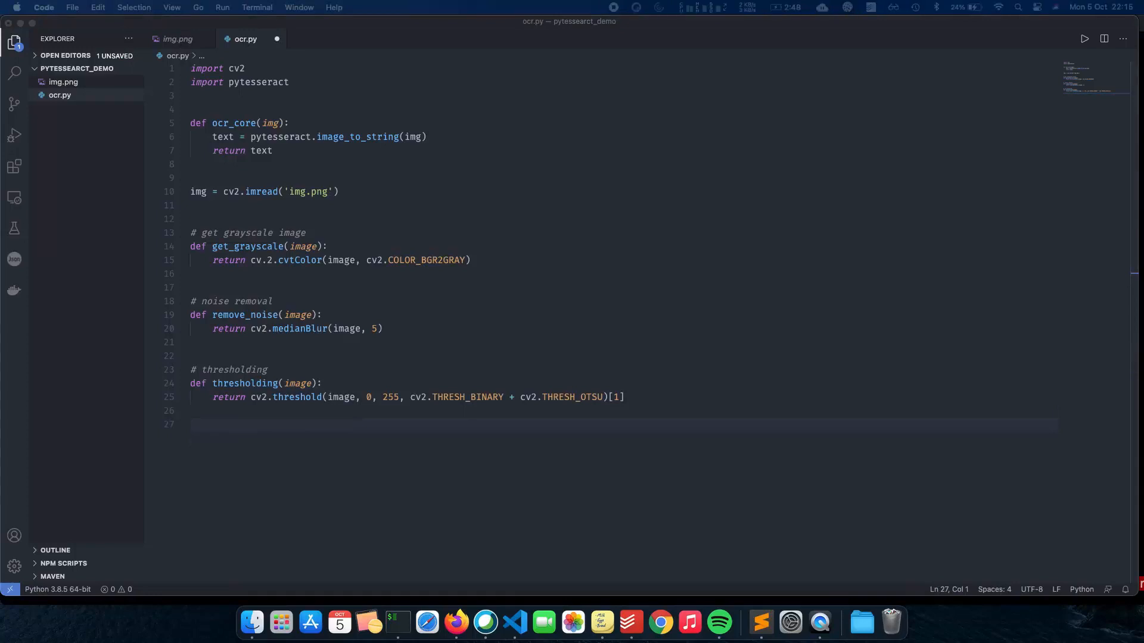
{"action": "mouse_move", "coordinate": [368, 432]}
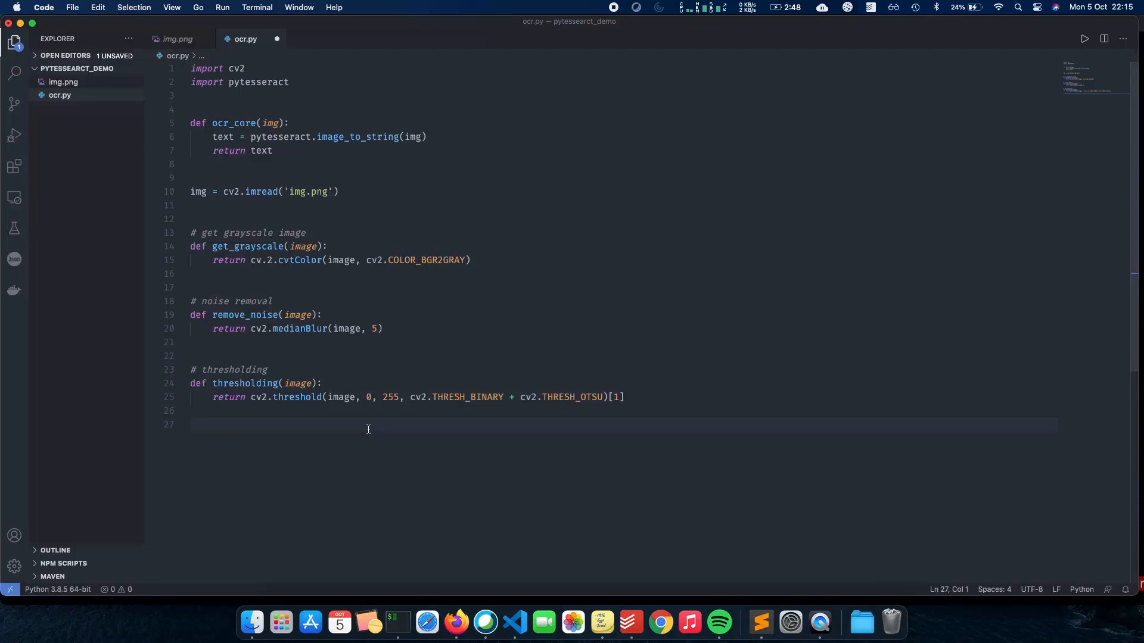
Step: Reassign img through get_grayscale, thresholding and remove_noise in sequence
{"action": "type", "text": "img ="}
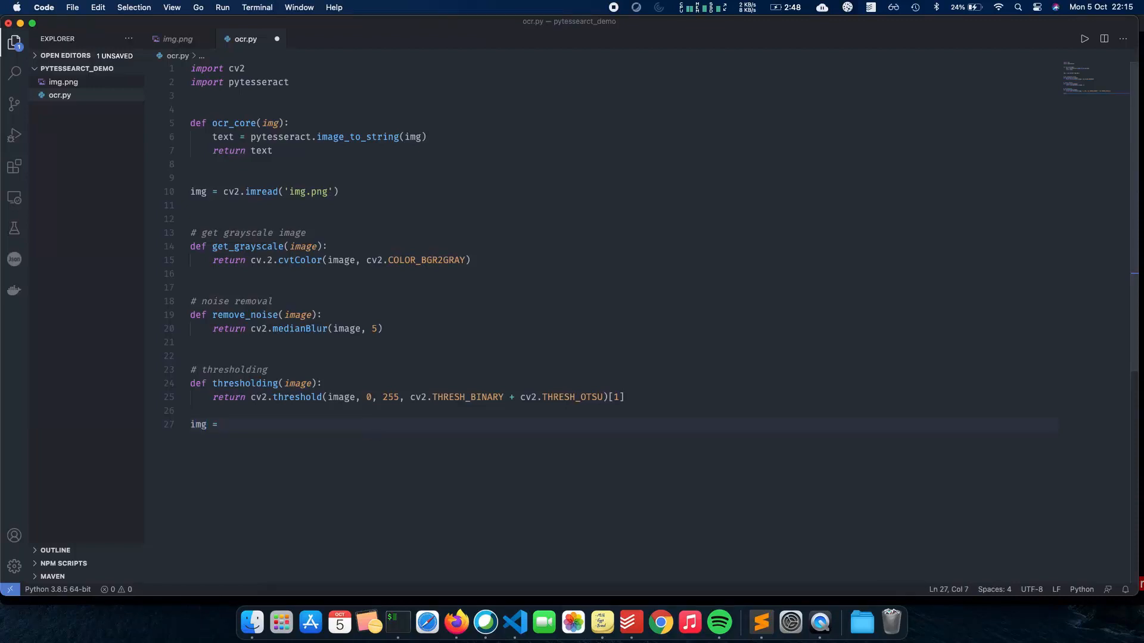
{"action": "type", "text": "get_grayscale"}
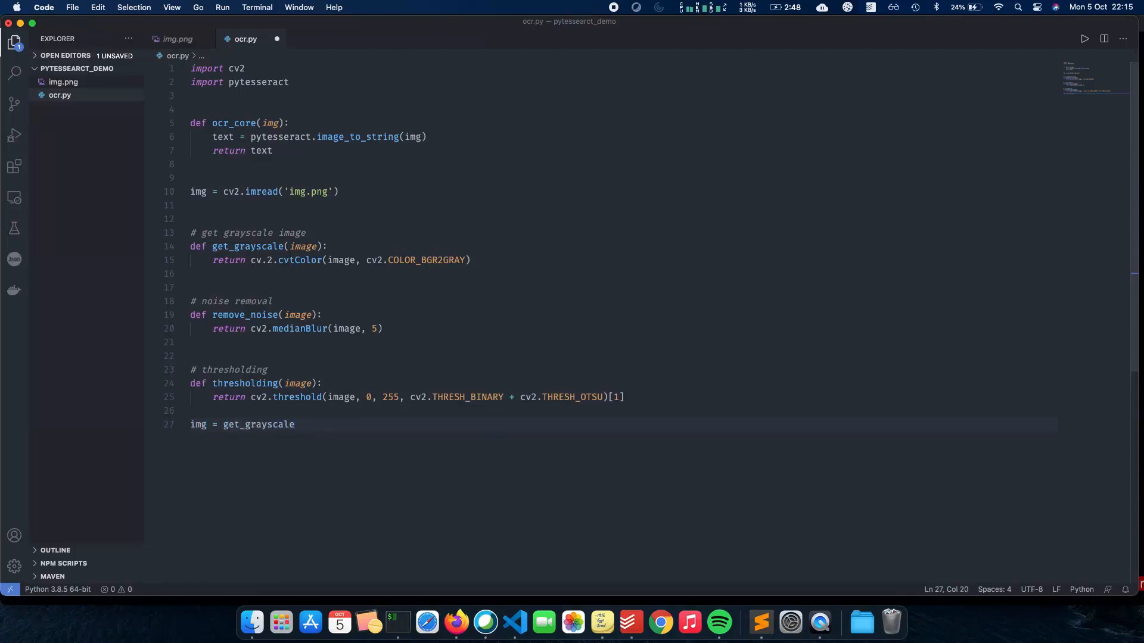
{"action": "type", "text": "(img)"}
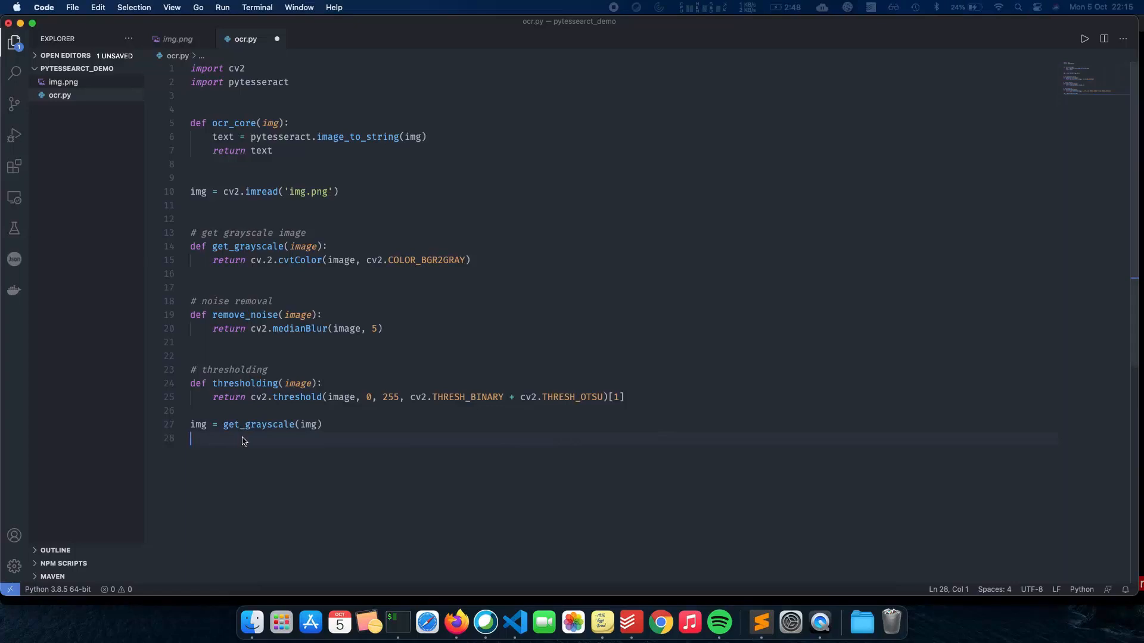
{"action": "type", "text": "img"}
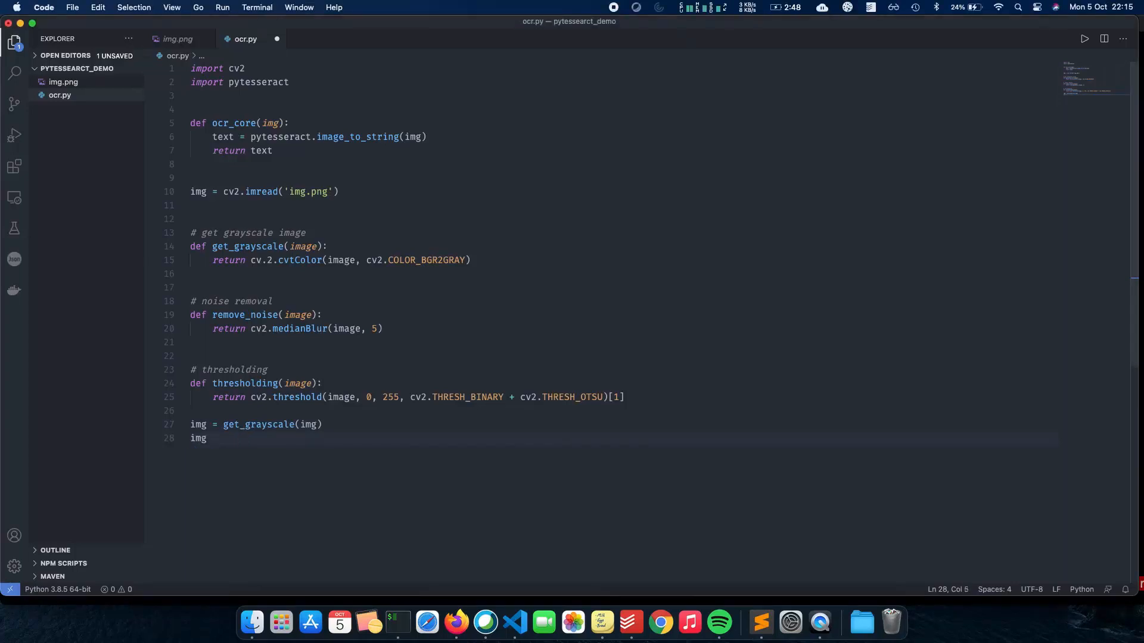
{"action": "type", "text": "= thresholding(img"}
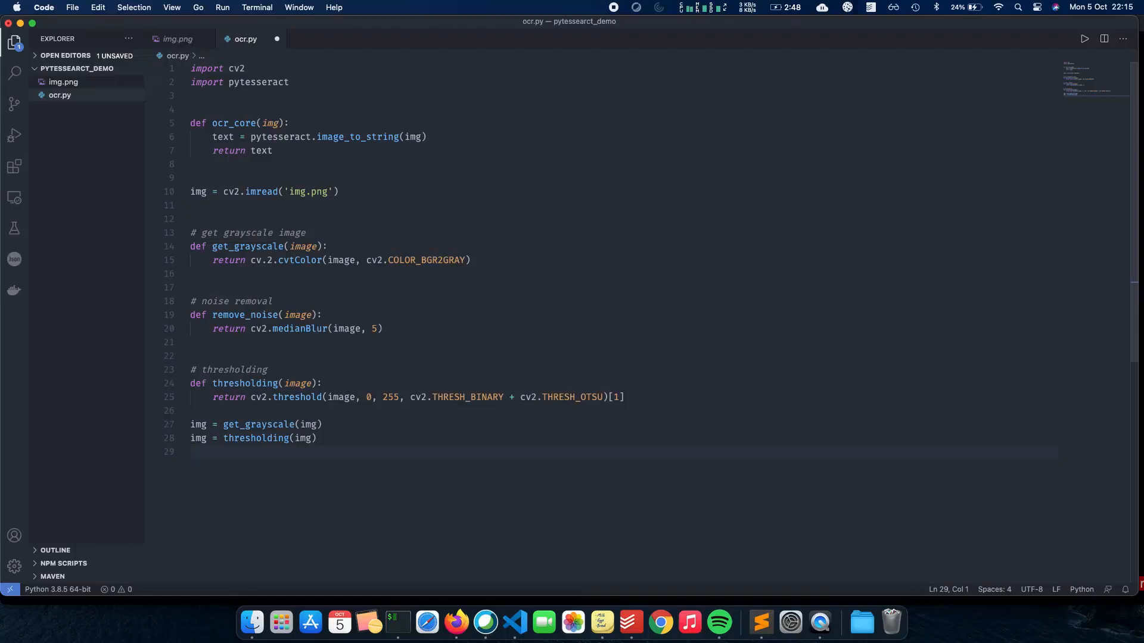
{"action": "type", "text": "img ="}
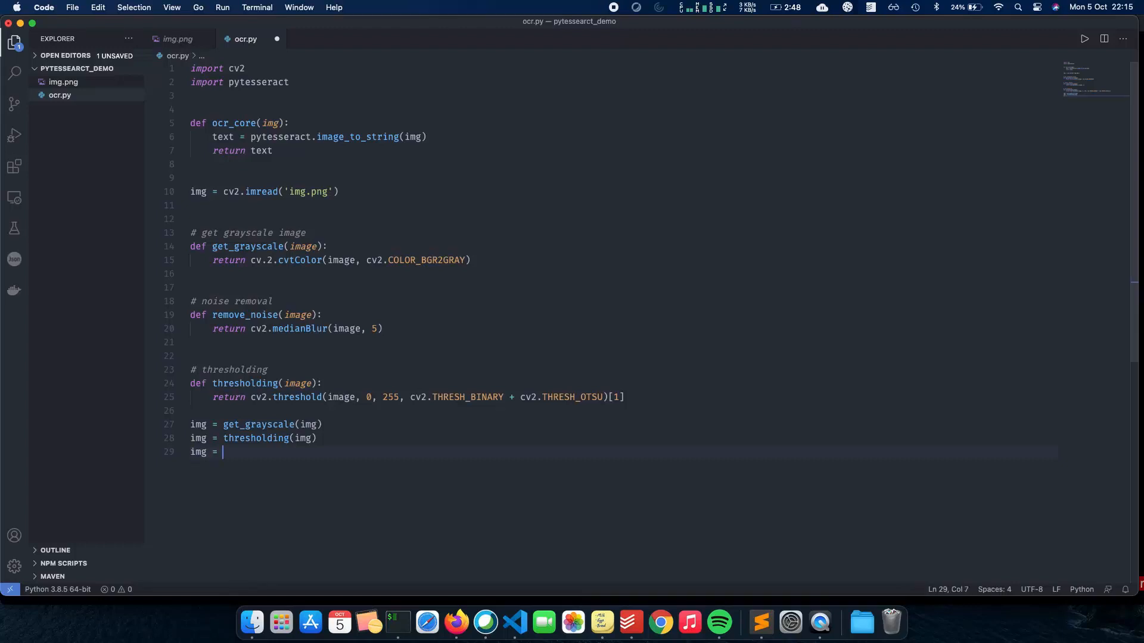
{"action": "type", "text": "remove_noise()"}
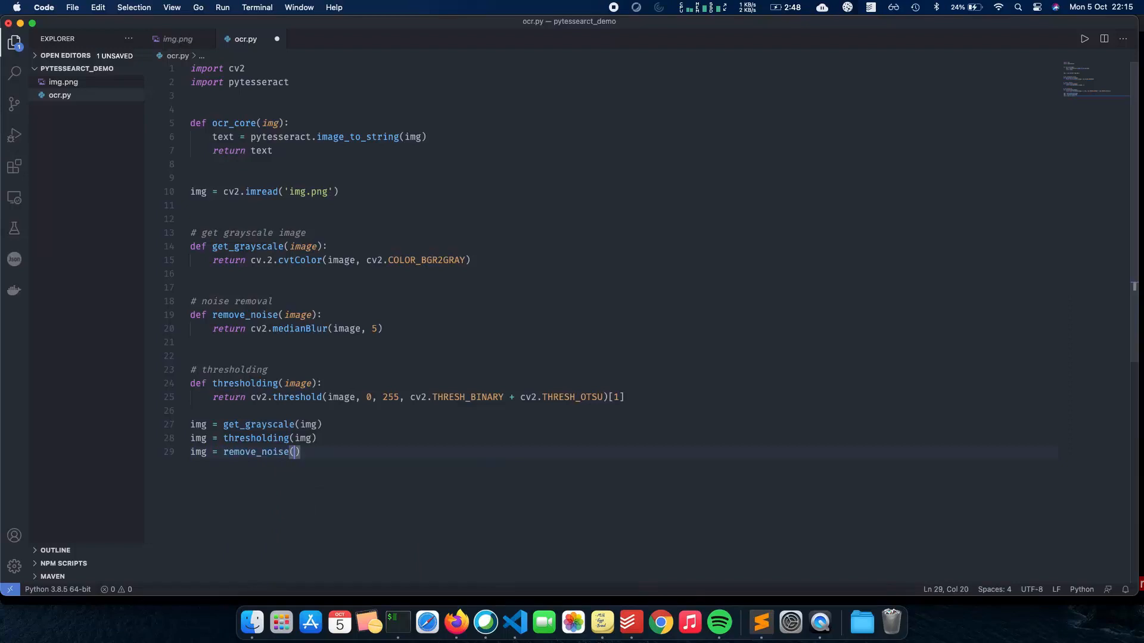
{"action": "type", "text": "img"}
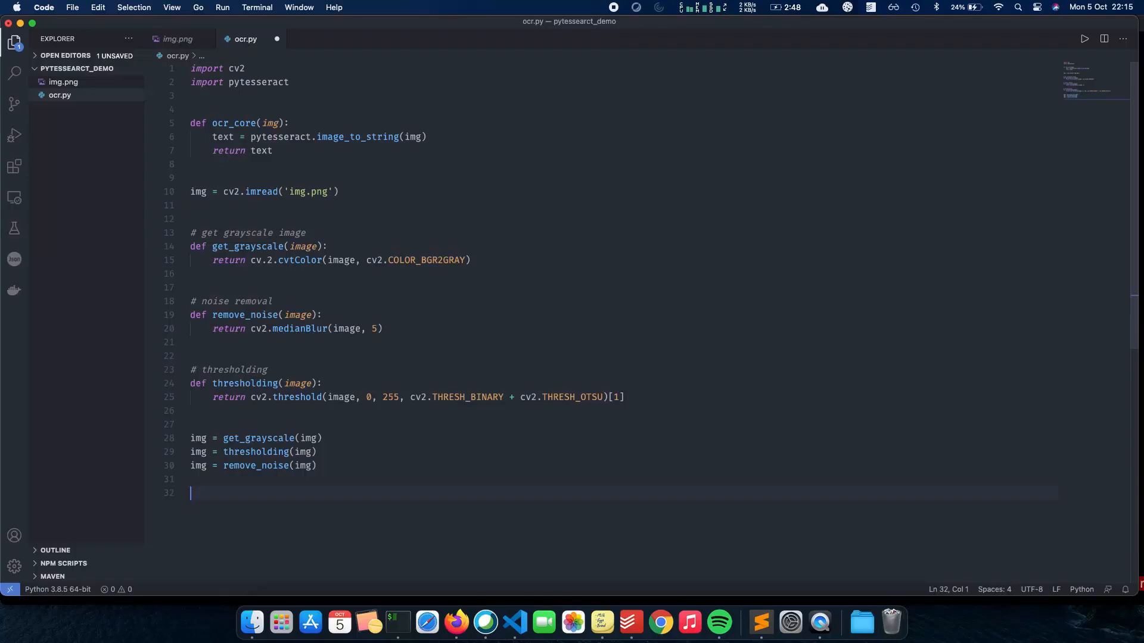
Step: End the script with print(ocr_core(img)) using autocomplete
{"action": "type", "text": "print("}
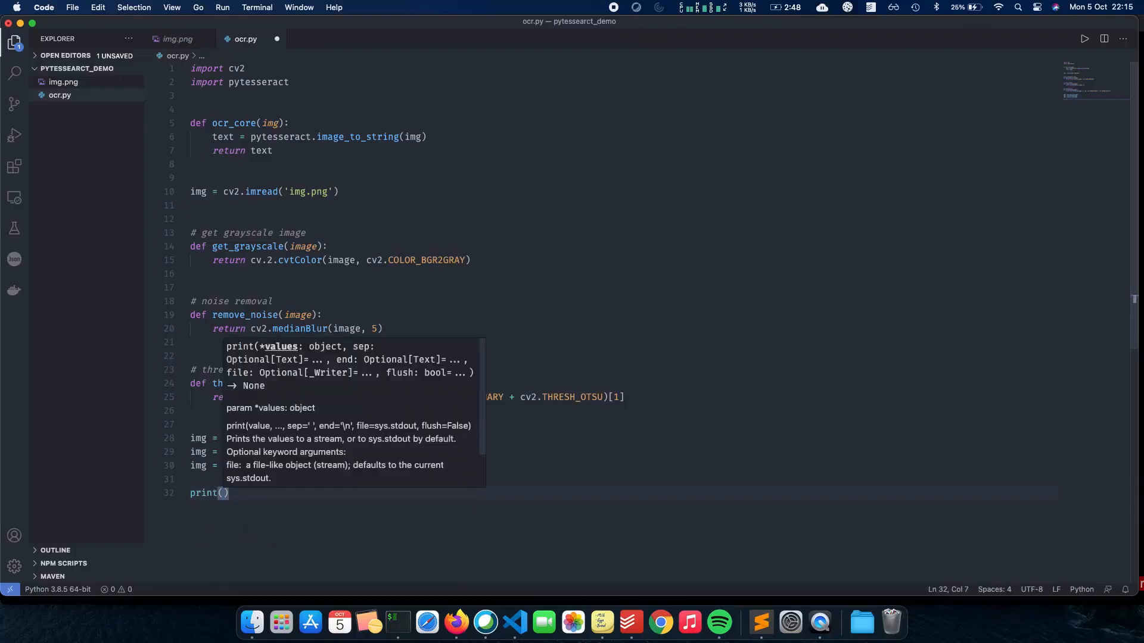
{"action": "type", "text": "ocr_c"}
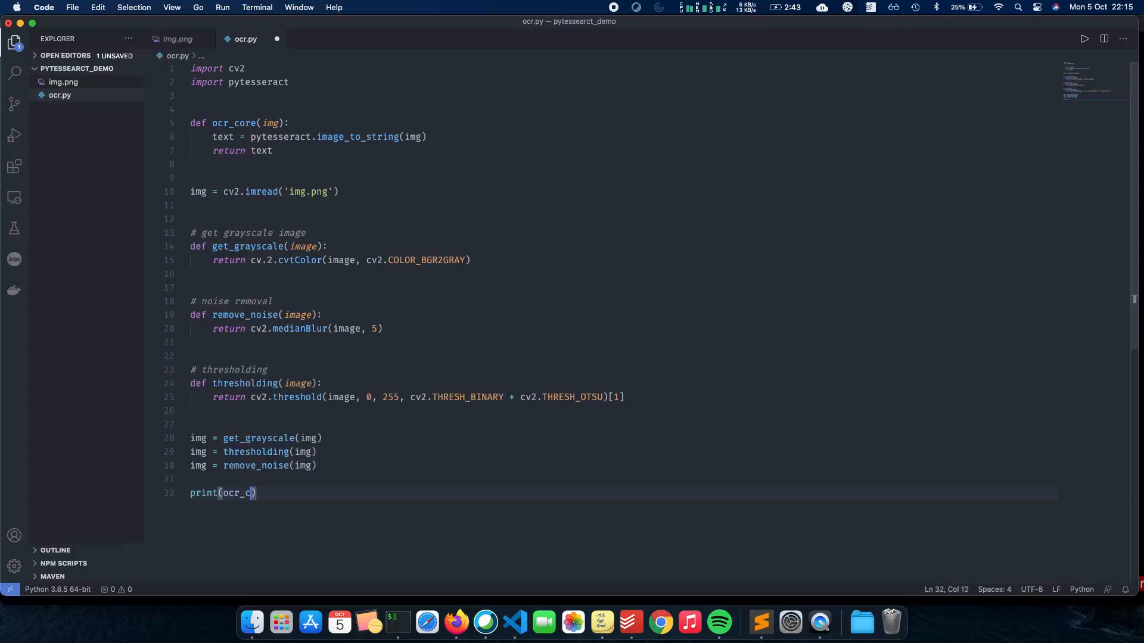
{"action": "type", "text": "ore"}
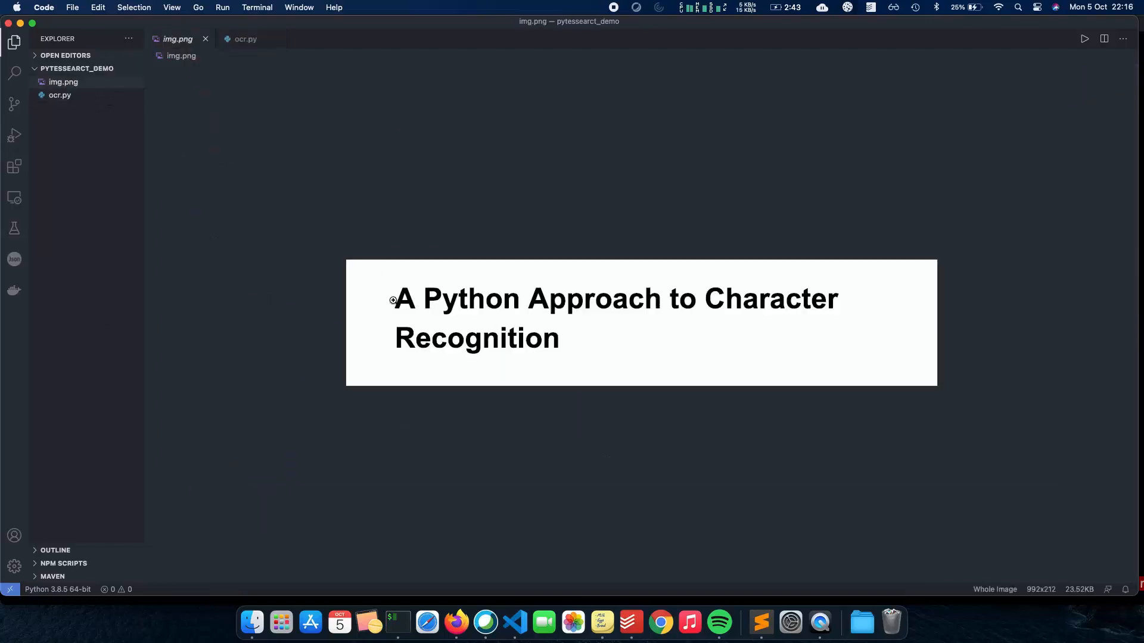
{"action": "mouse_move", "coordinate": [606, 305]}
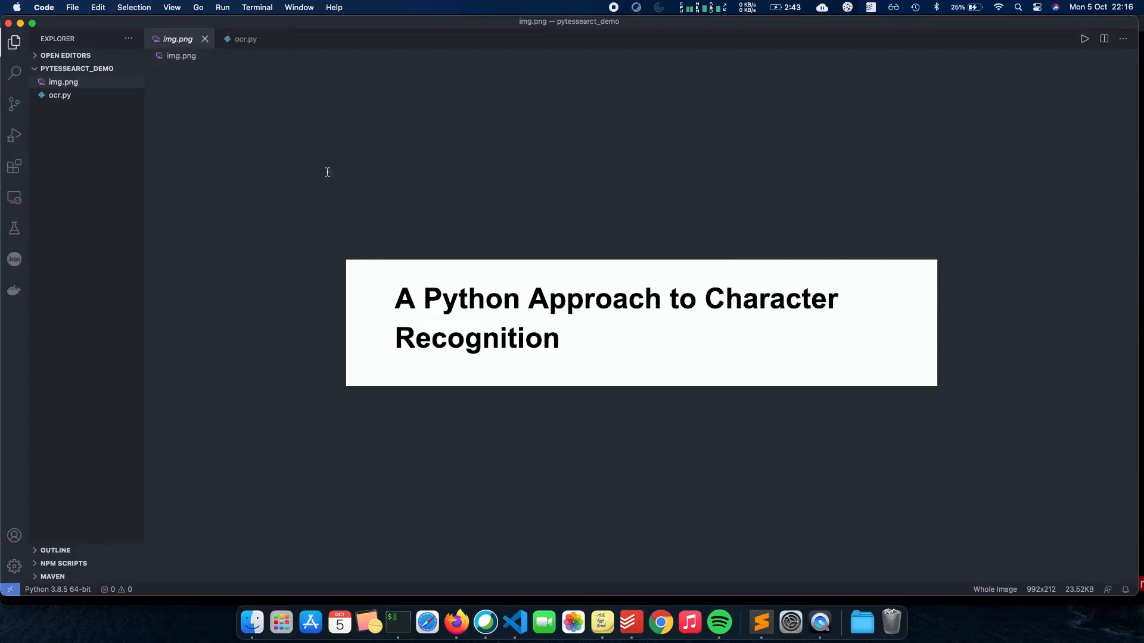
Step: Close the img.png preview so only ocr.py remains open in the editor
{"action": "left_click", "coordinate": [245, 38]}
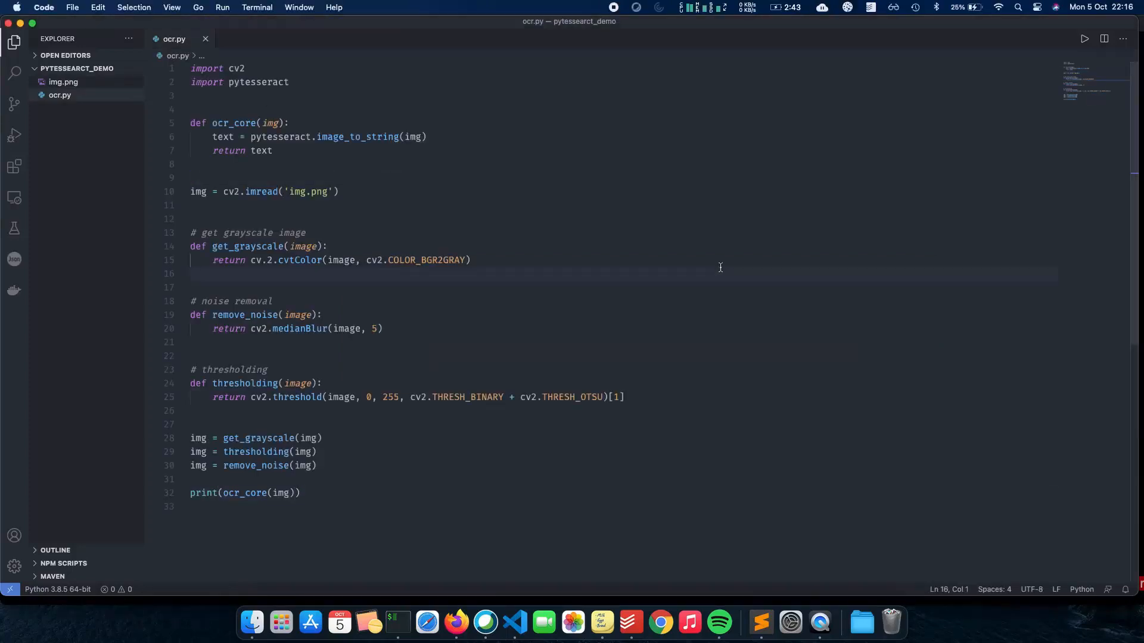
{"action": "key", "text": "cmd+a"}
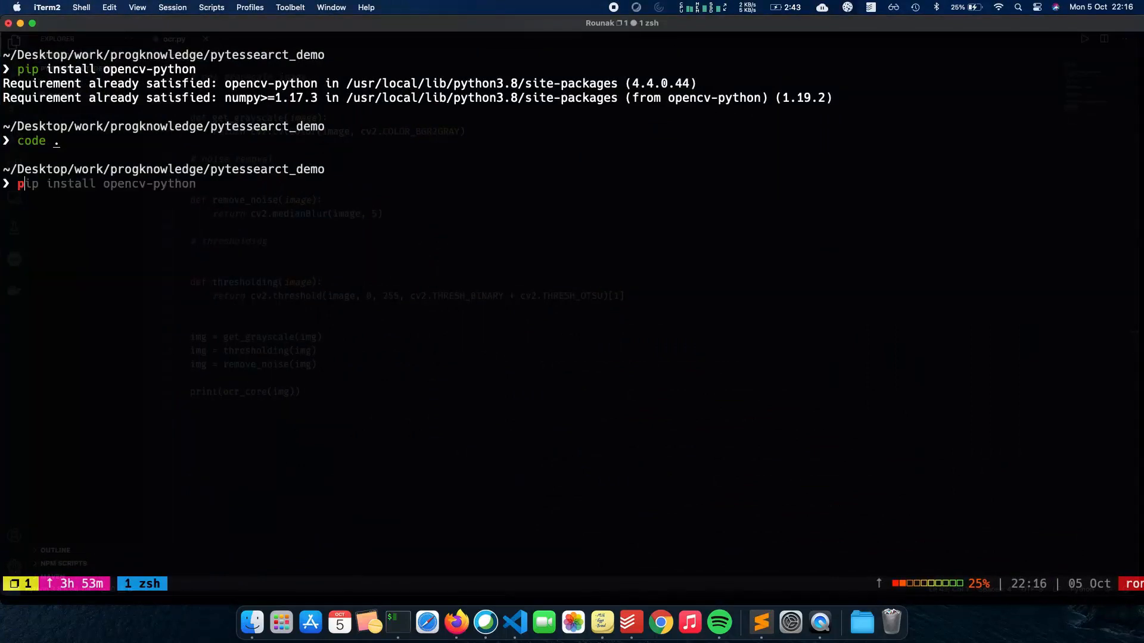
Step: Run python ocr.py and get 'A Python Approach to Character Recognition' printed
{"action": "type", "text": "python ocr.py"}
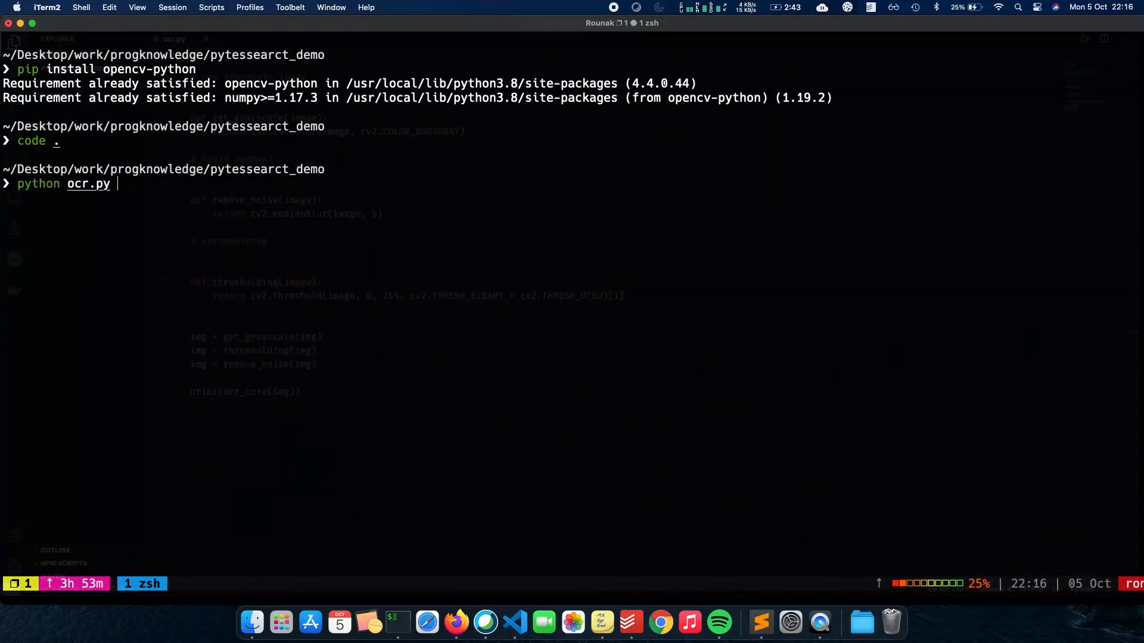
{"action": "key", "text": "Return"}
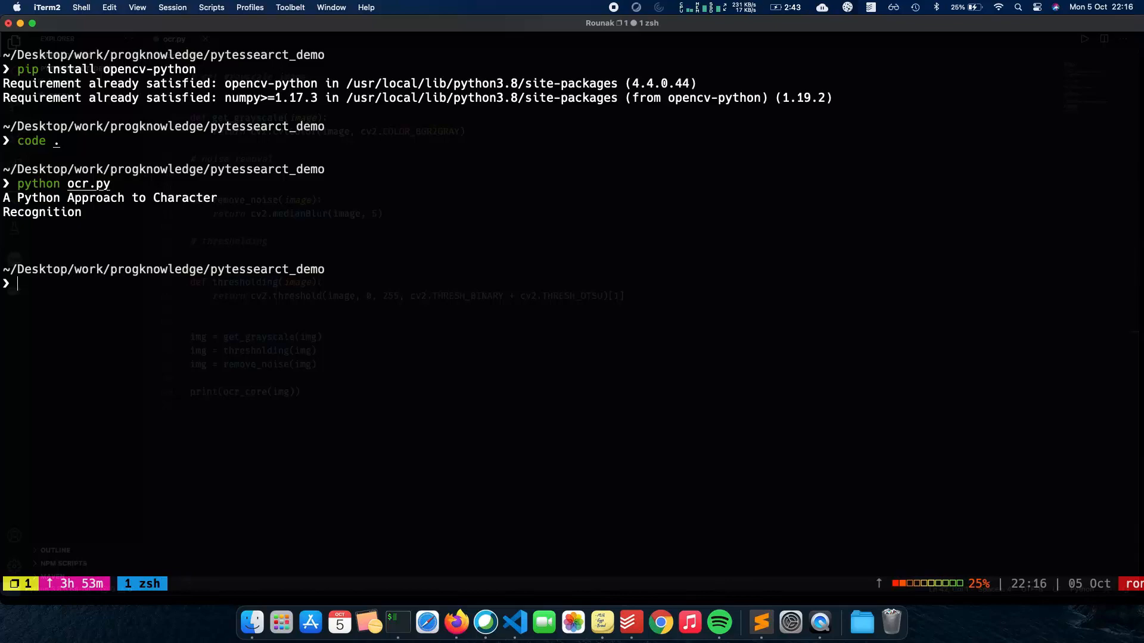
{"action": "mouse_move", "coordinate": [64, 243]}
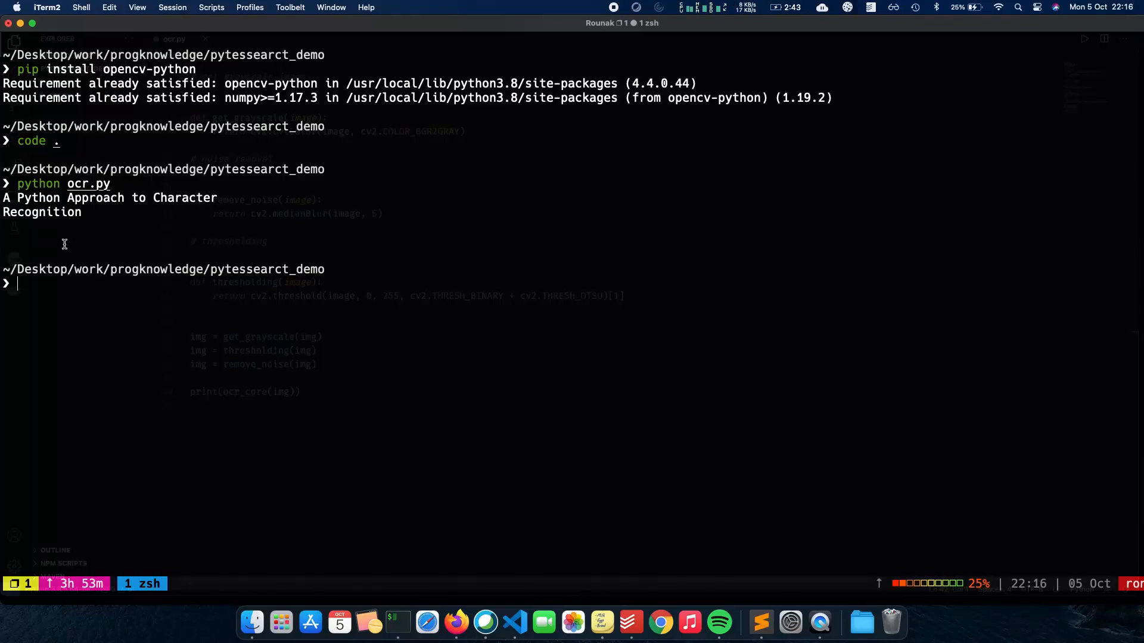
{"action": "mouse_move", "coordinate": [99, 225]}
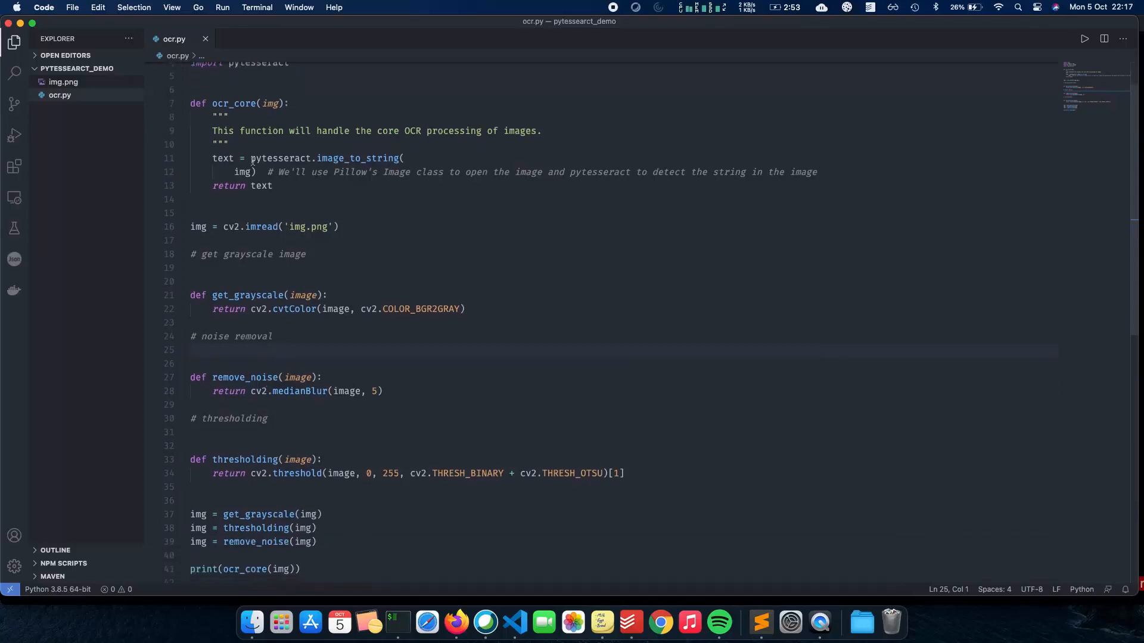
{"action": "mouse_move", "coordinate": [330, 172]}
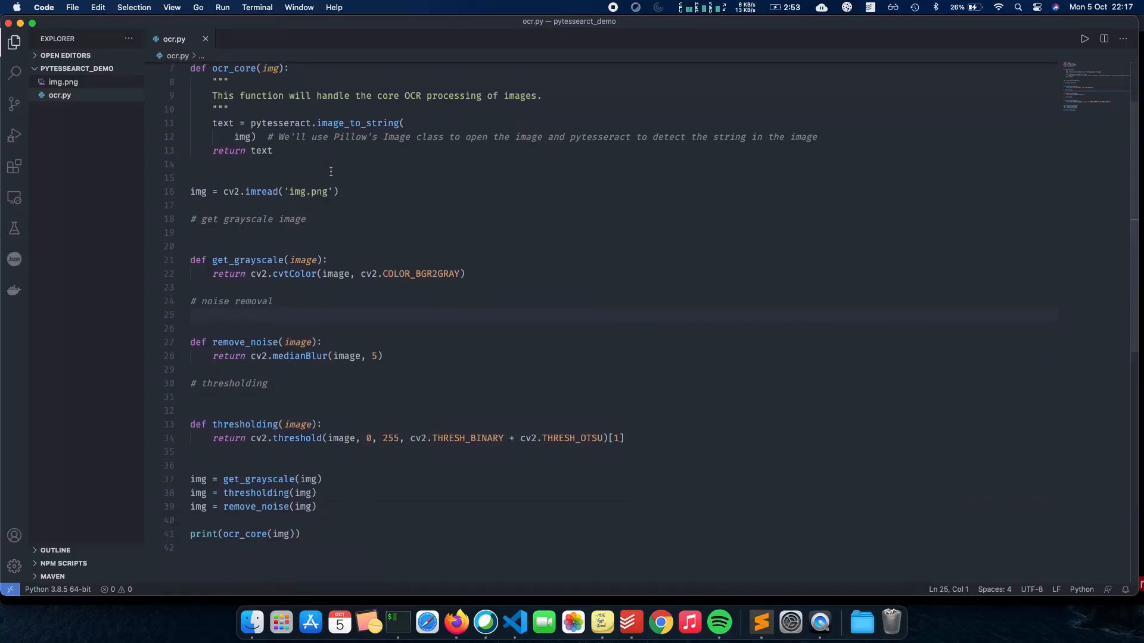
Step: Scroll through the finished ocr.py, then show all windows via Mission Control
{"action": "scroll", "scroll_direction": "down", "scroll_amount": 3}
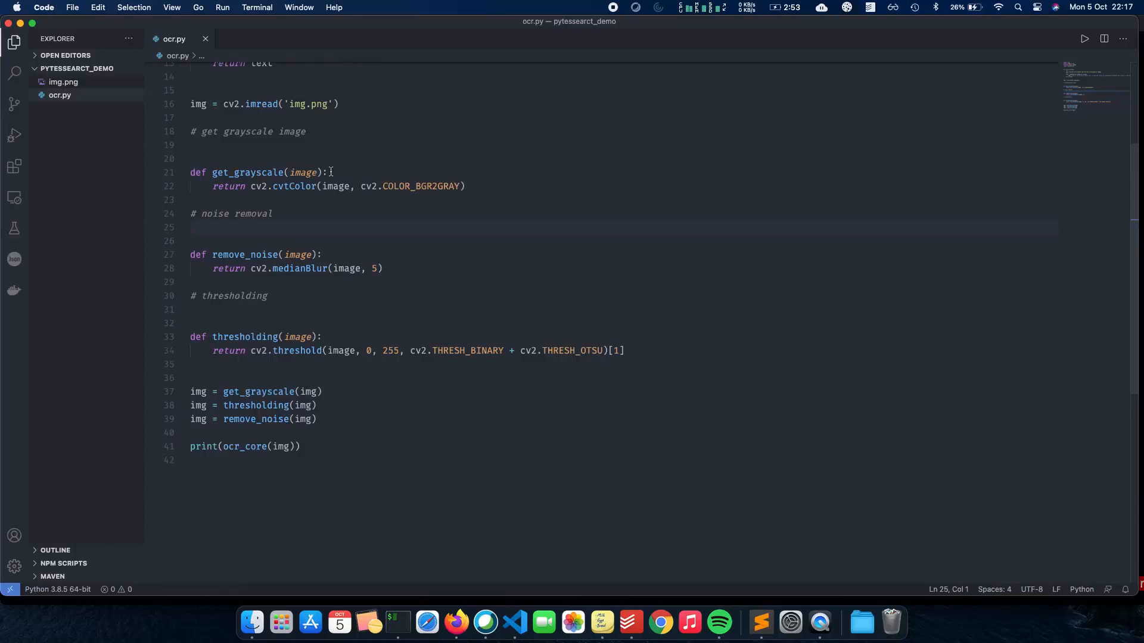
{"action": "mouse_move", "coordinate": [277, 300]}
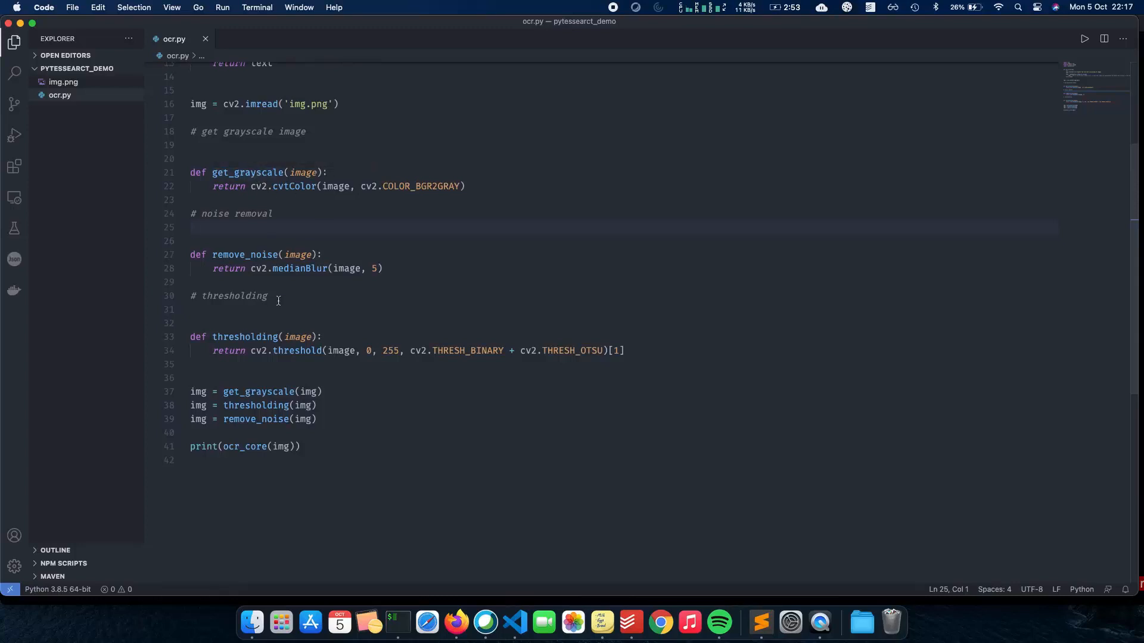
{"action": "mouse_move", "coordinate": [253, 261]}
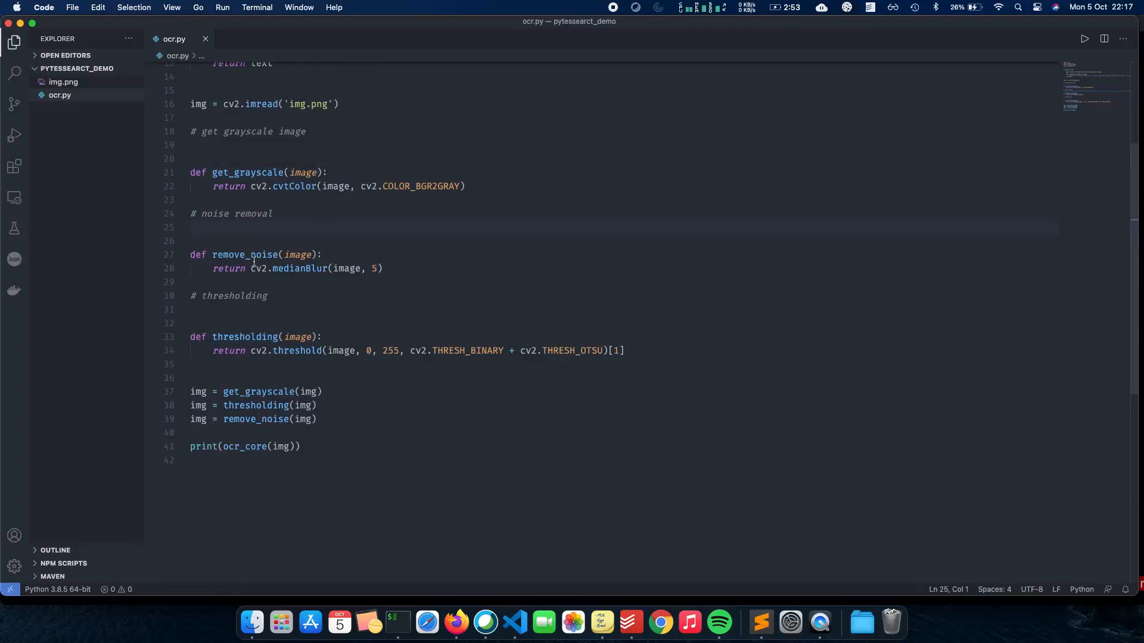
{"action": "mouse_move", "coordinate": [258, 431]}
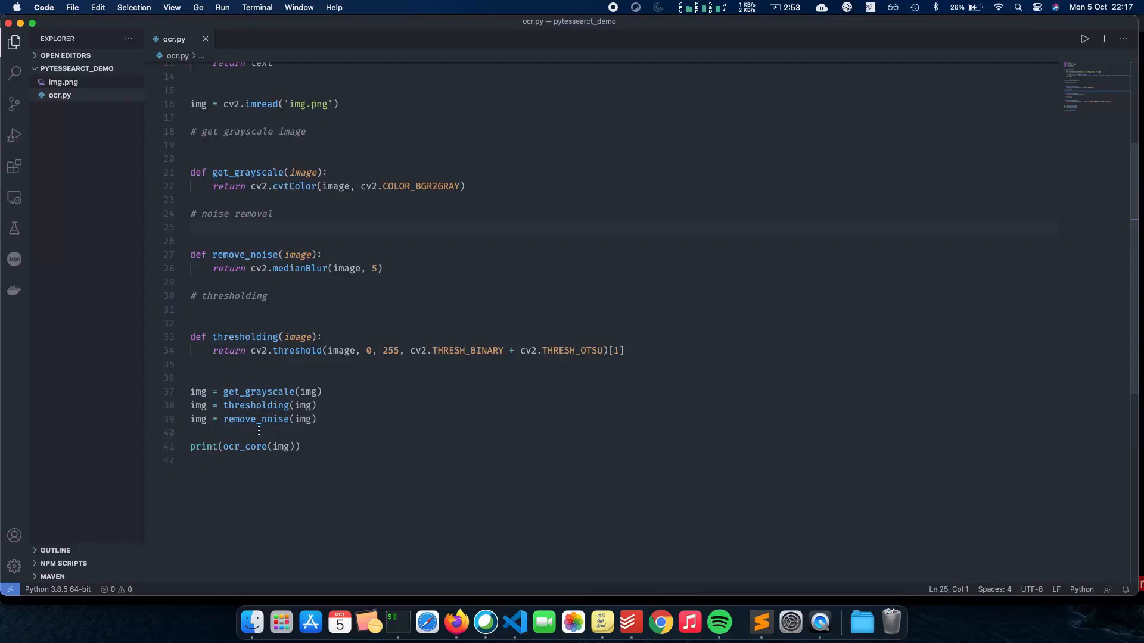
{"action": "left_click", "coordinate": [190, 227]}
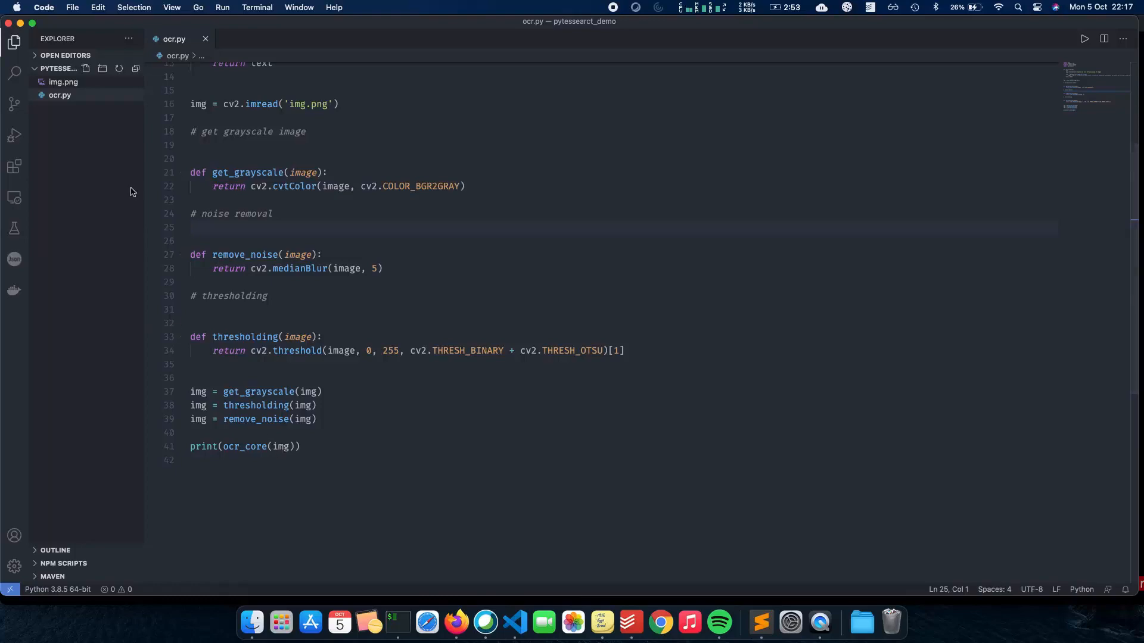
{"action": "key", "text": "mission_control"}
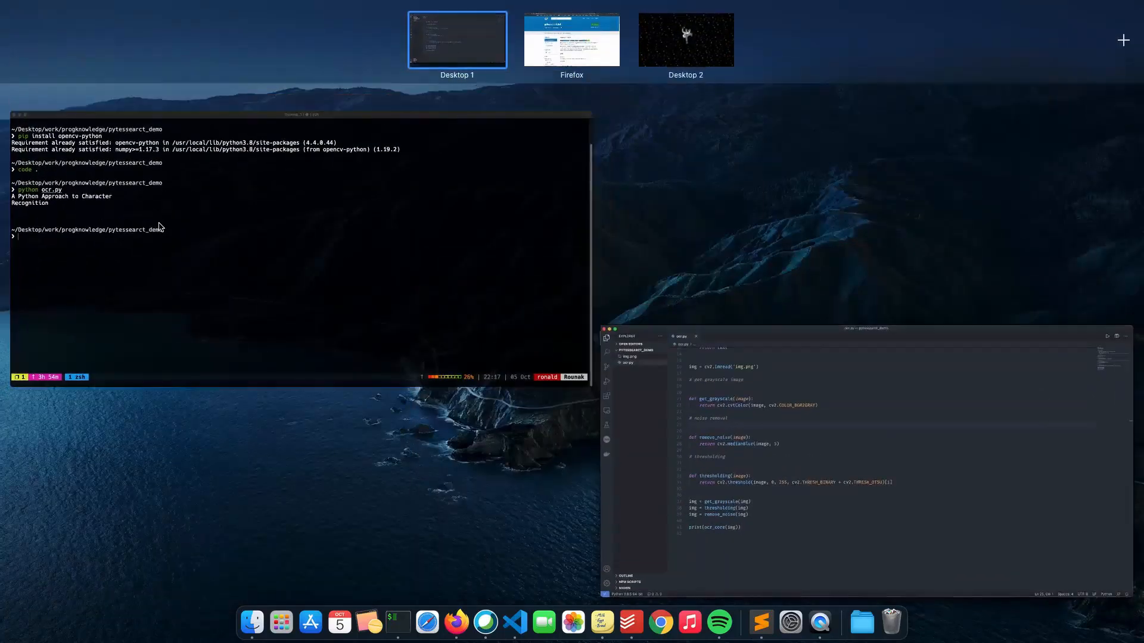